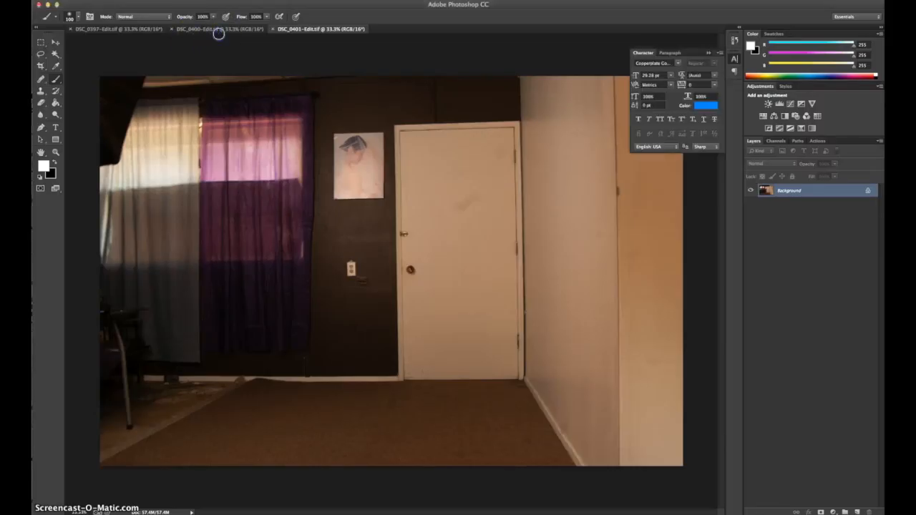
Bring the man-on-stool photo into the empty room document as Layer 1 with a layer mask
left_click(200, 28)
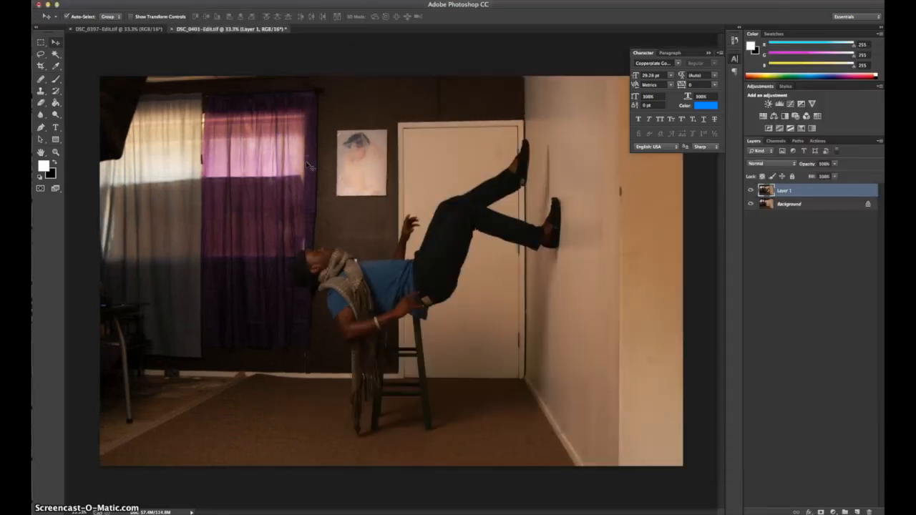
mouse_move(671, 191)
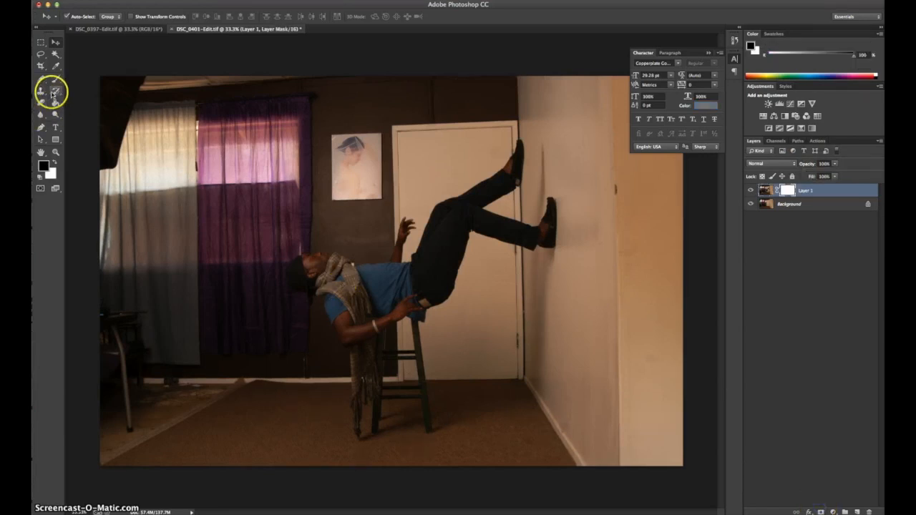
Lower Layer 1's opacity to check alignment with the room, then return it to 100%
left_click(42, 79)
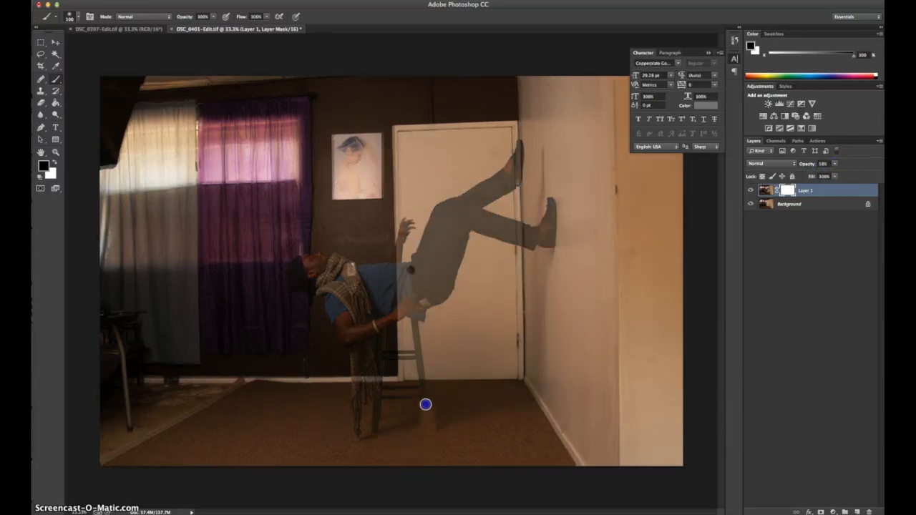
left_click_drag(424, 405, 415, 343)
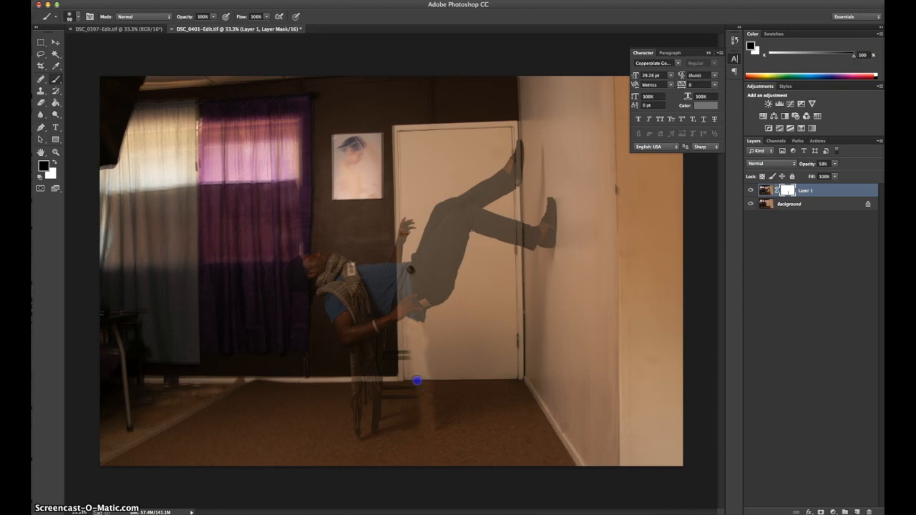
mouse_move(392, 360)
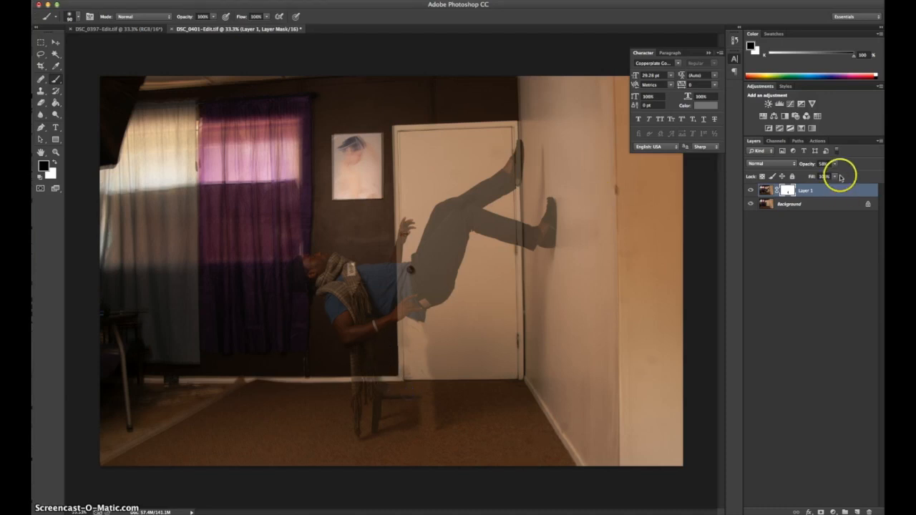
left_click(824, 178)
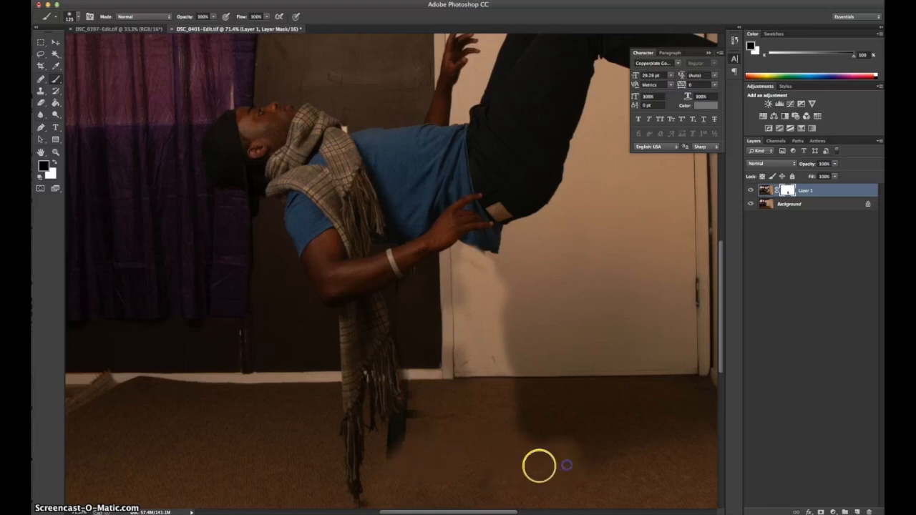
mouse_move(407, 363)
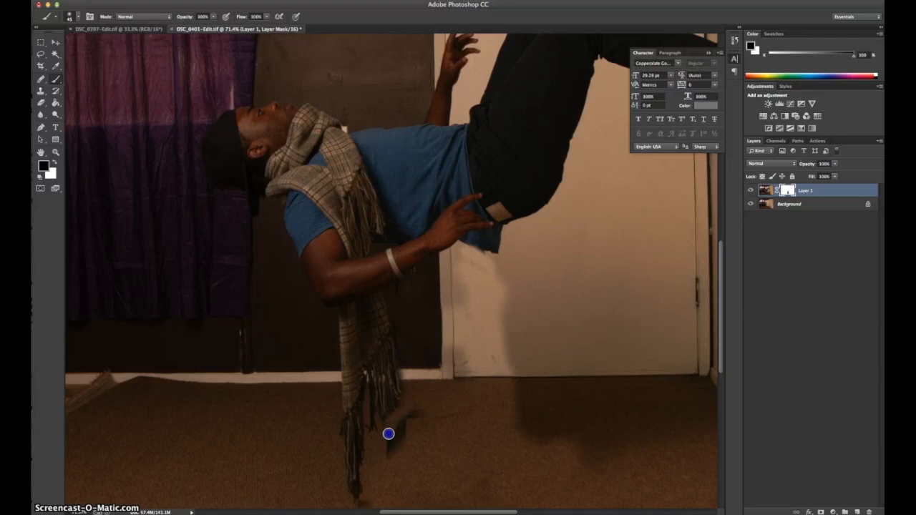
mouse_move(423, 415)
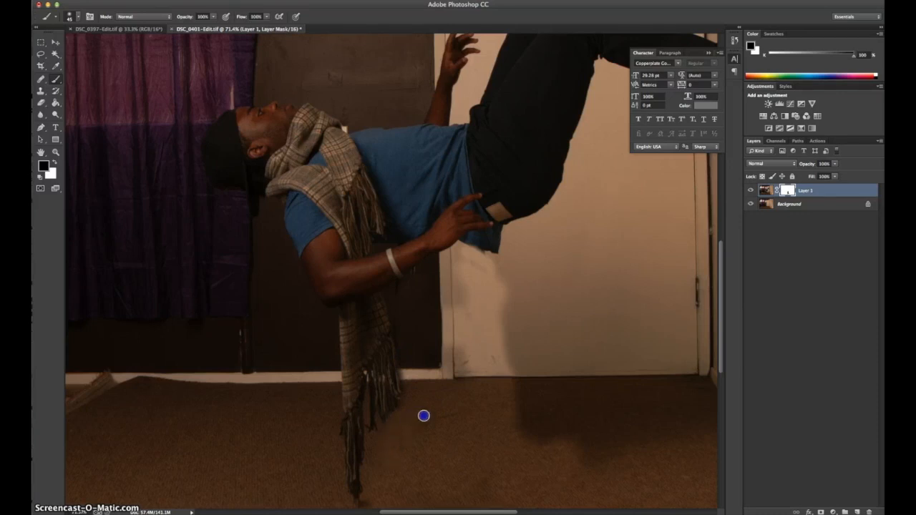
mouse_move(467, 391)
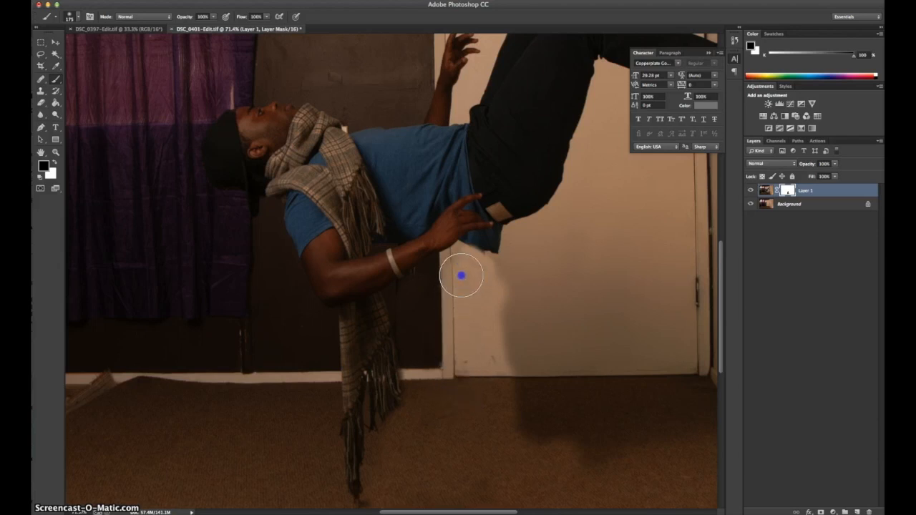
Paint black on the mask with a soft round brush to hide the stool under the man
right_click(460, 275)
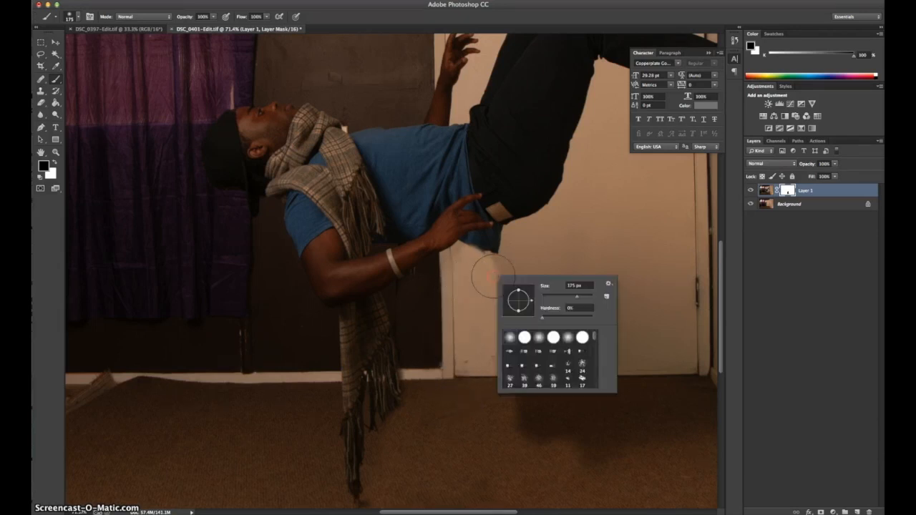
left_click(484, 279)
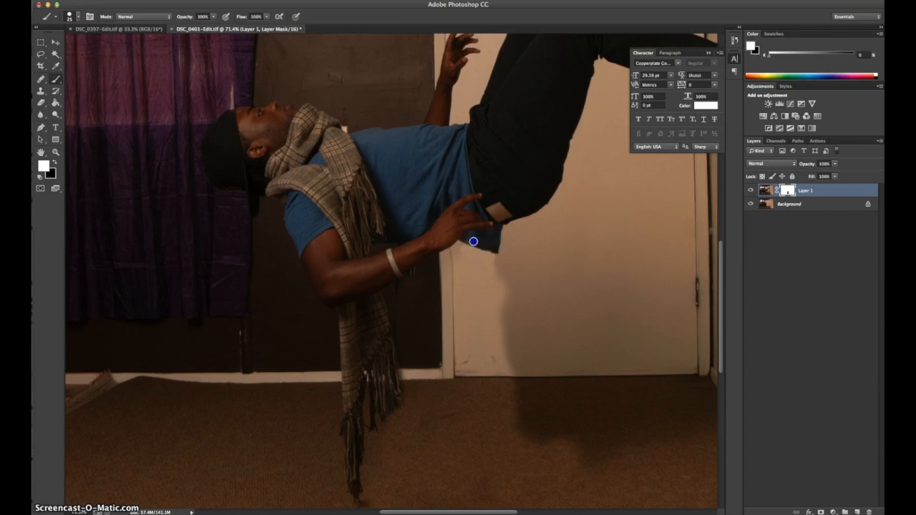
mouse_move(486, 246)
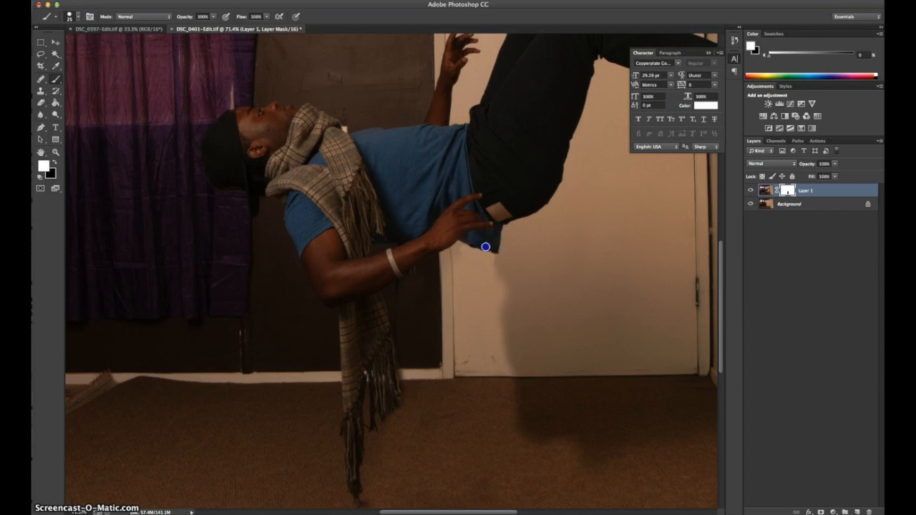
mouse_move(485, 240)
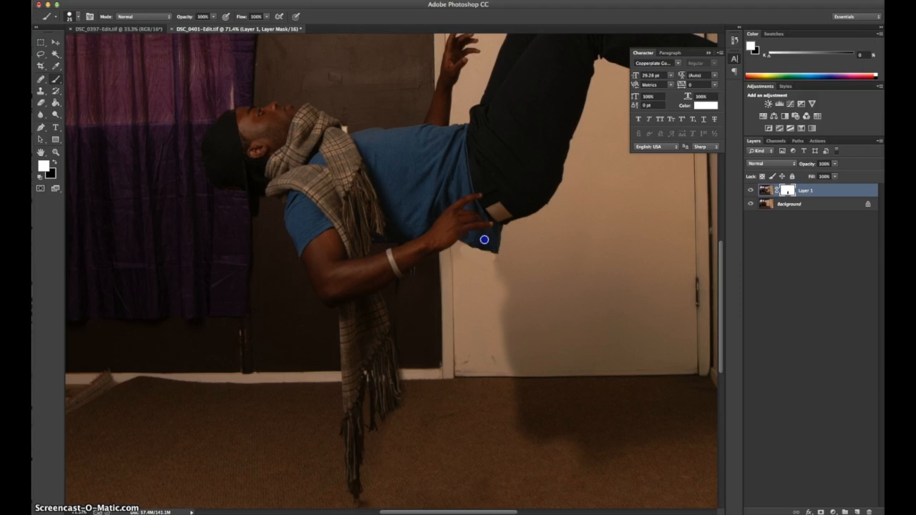
mouse_move(481, 281)
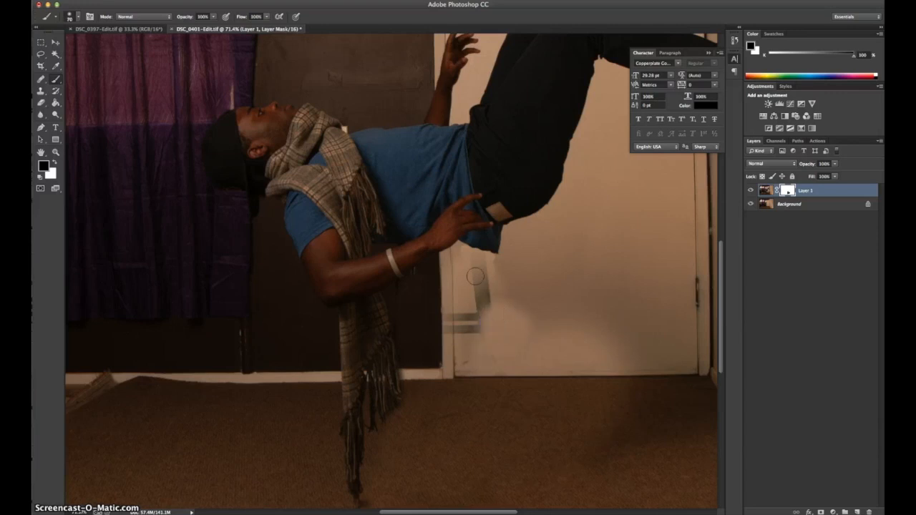
left_click(478, 301)
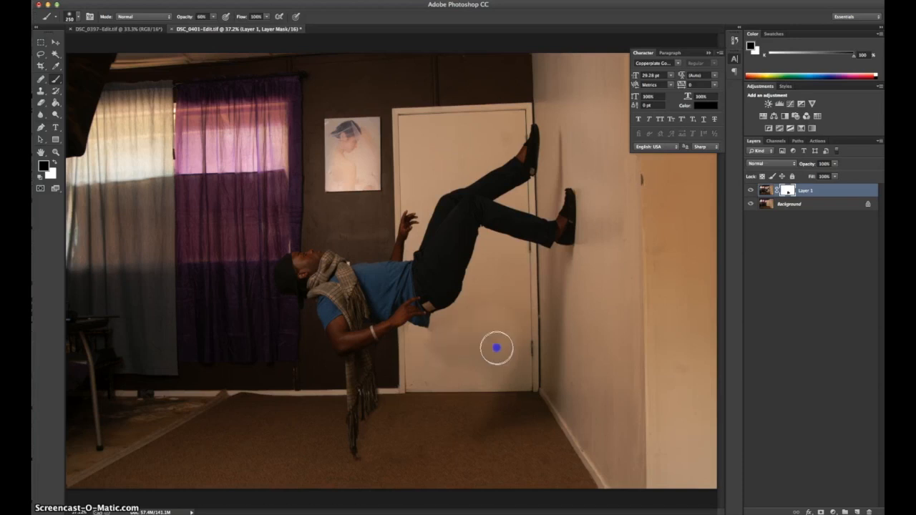
mouse_move(518, 363)
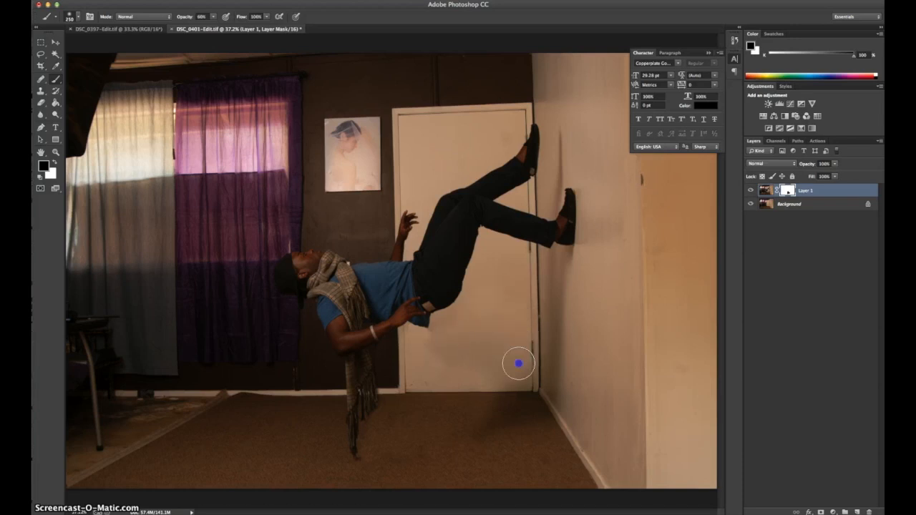
mouse_move(527, 406)
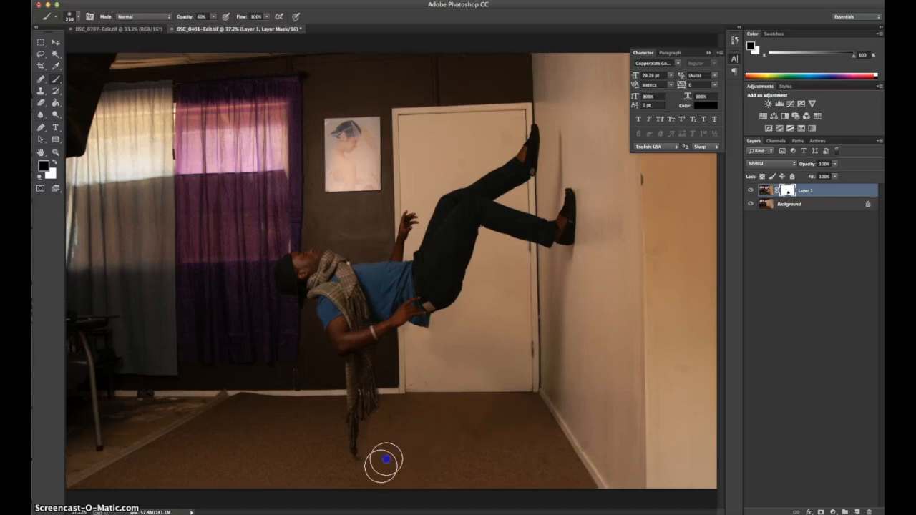
mouse_move(437, 361)
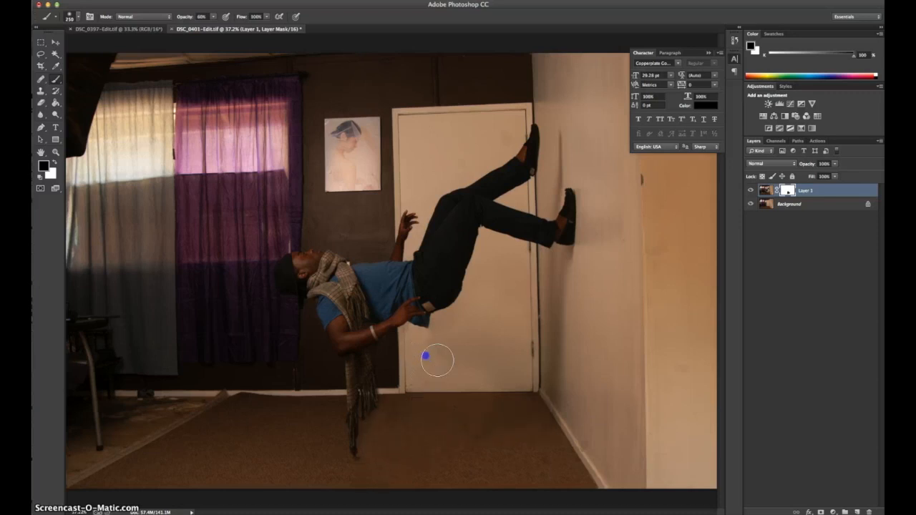
mouse_move(441, 317)
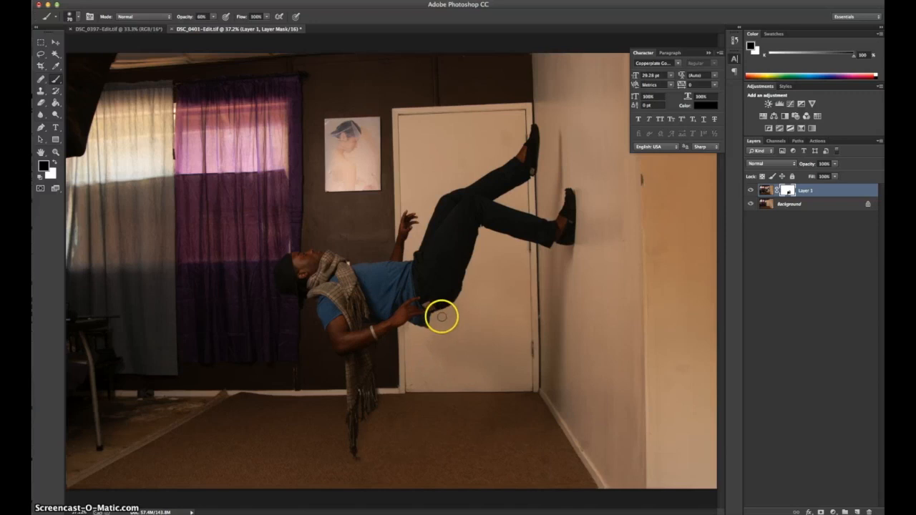
mouse_move(432, 345)
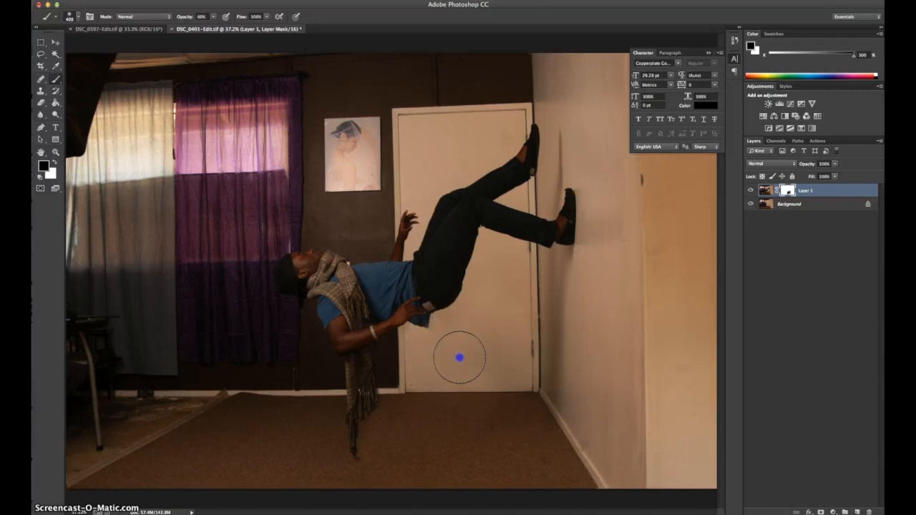
mouse_move(469, 315)
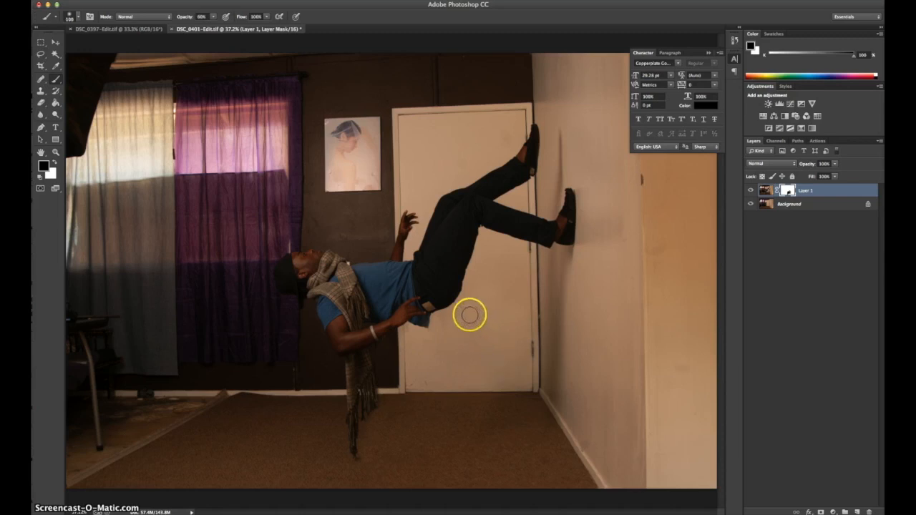
mouse_move(438, 329)
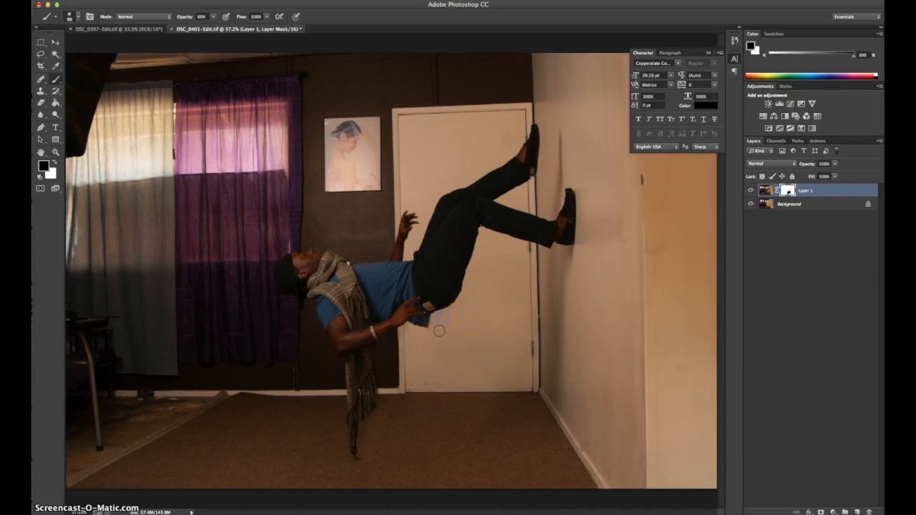
Touch up the mask with a soft round brush around the man's hand and the floor below his scarf
right_click(436, 327)
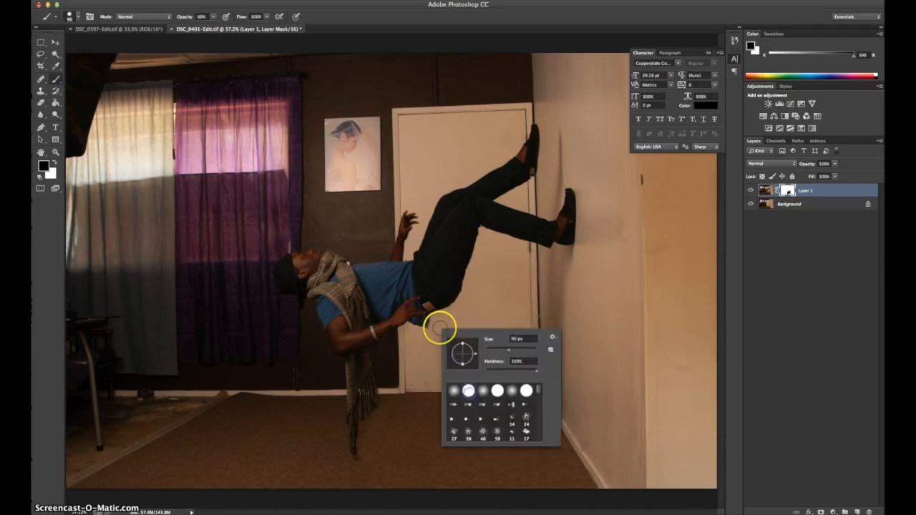
mouse_move(423, 309)
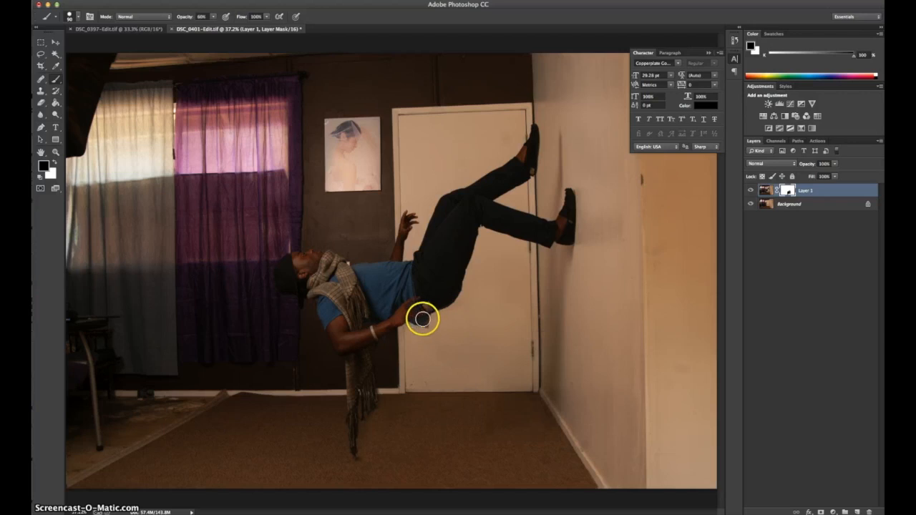
mouse_move(420, 319)
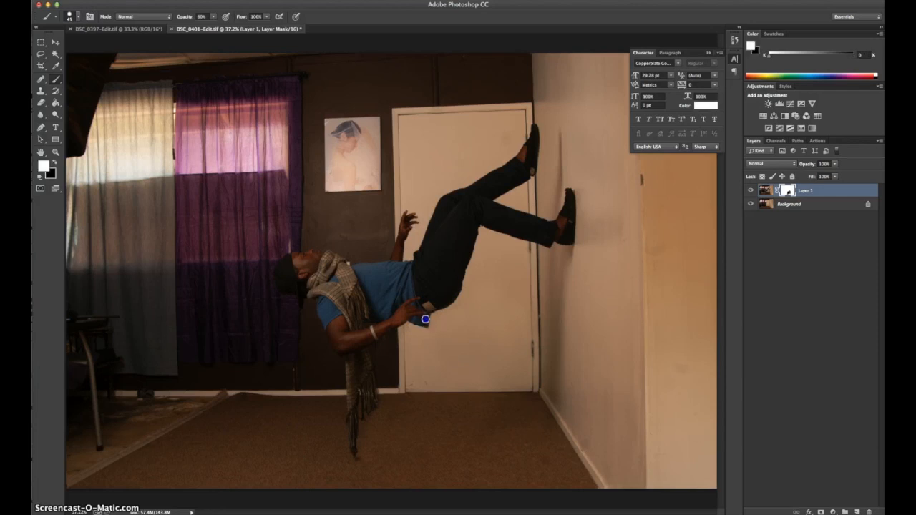
mouse_move(423, 309)
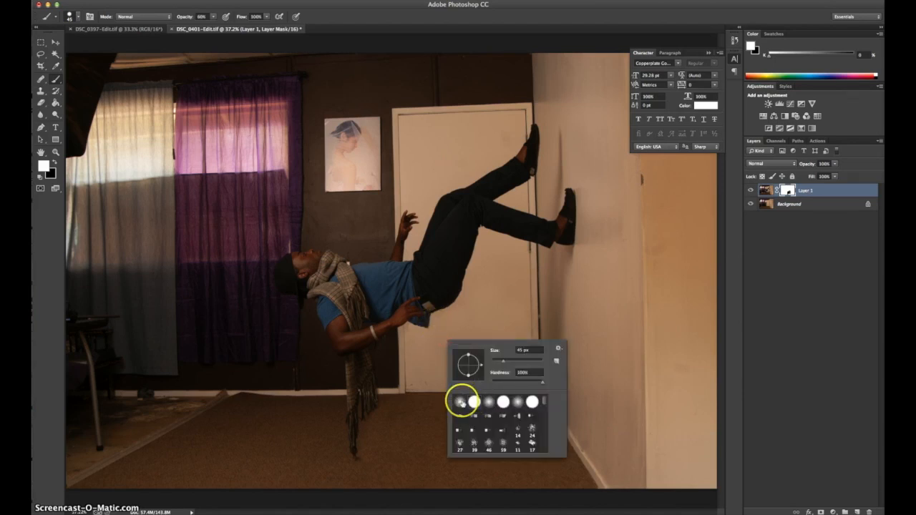
left_click(528, 334)
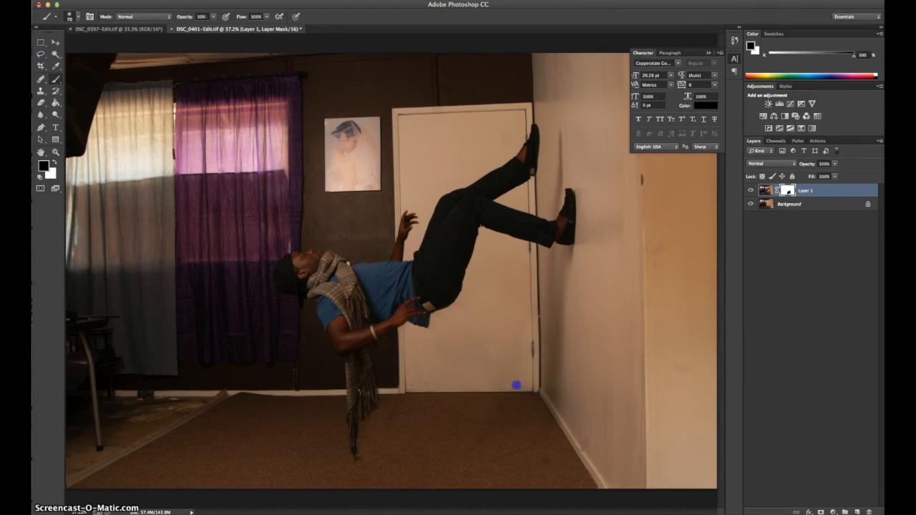
right_click(515, 385)
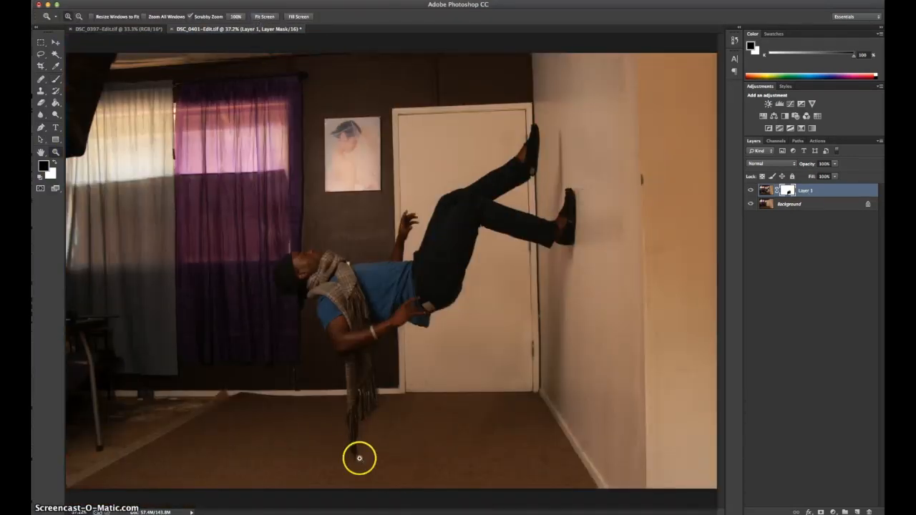
Flatten the composite and convert the Background into a regular Layer 0
left_click(263, 18)
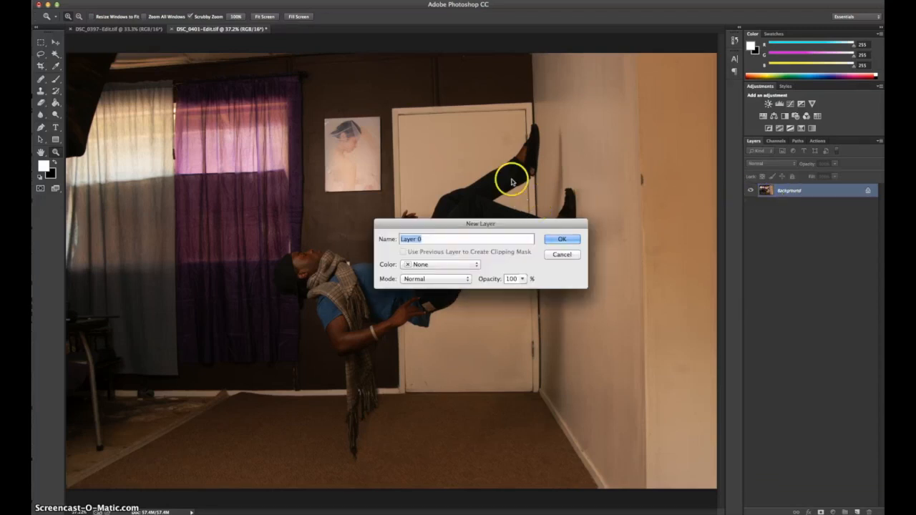
left_click(561, 237)
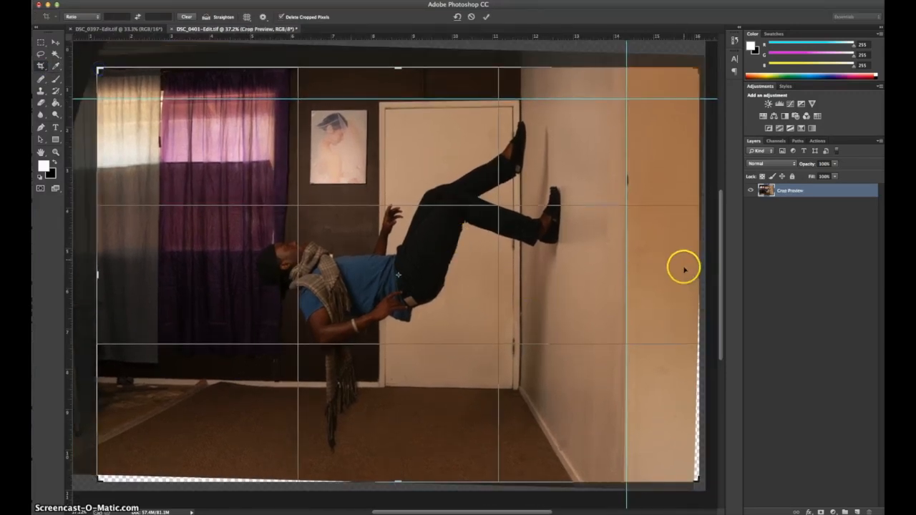
Crop the composite inward to trim the uneven edges of the photo
left_click_drag(398, 489, 398, 475)
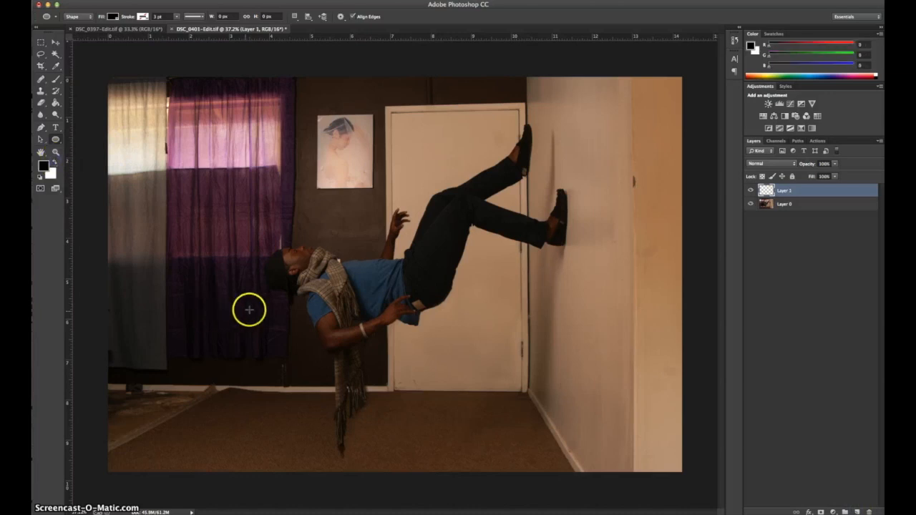
Draw a wide black ellipse on the floor beneath the man and squash and tilt it along the floor
left_click_drag(249, 309, 472, 442)
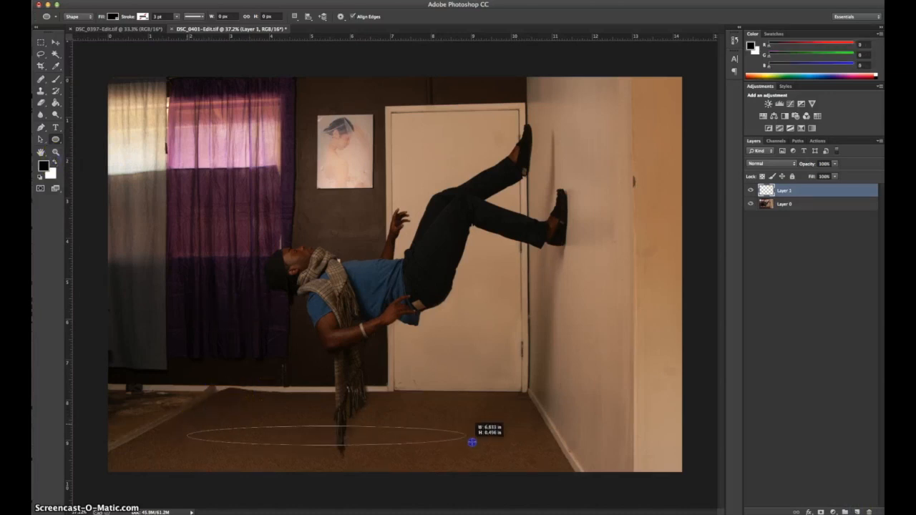
left_click_drag(473, 442, 555, 451)
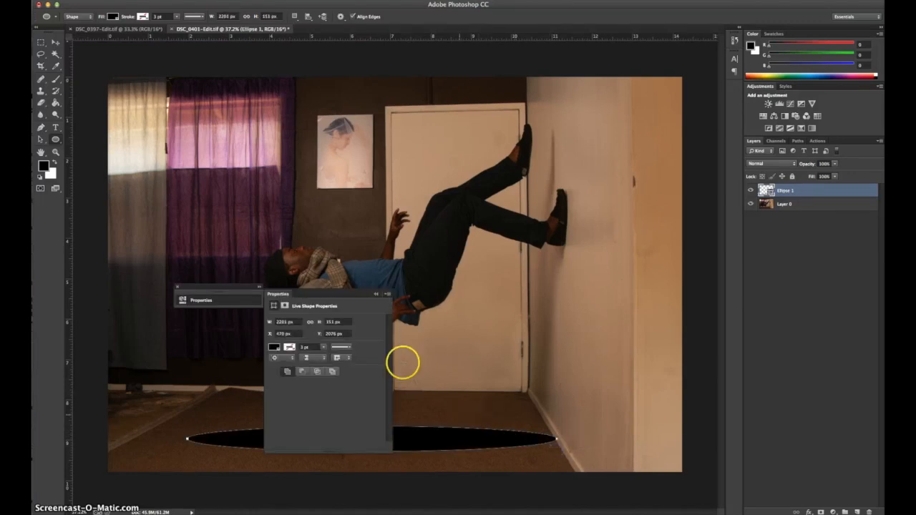
mouse_move(257, 289)
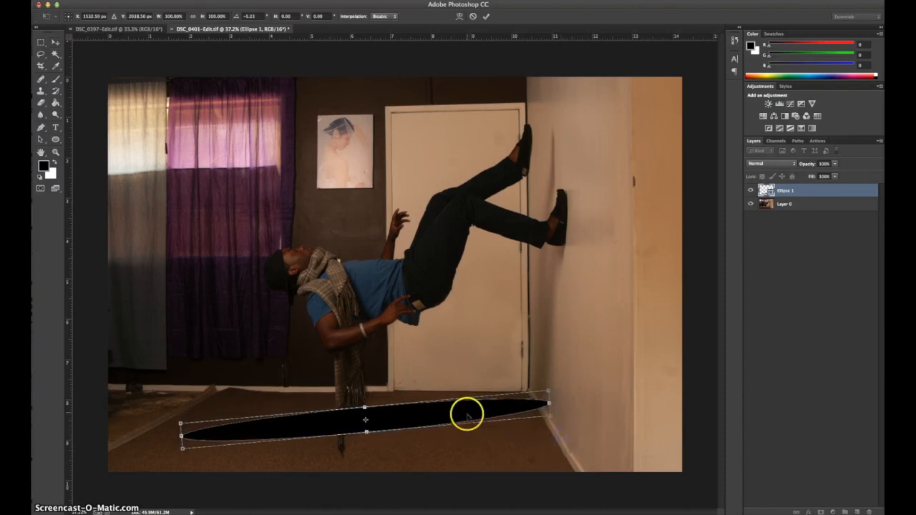
left_click_drag(470, 415, 472, 418)
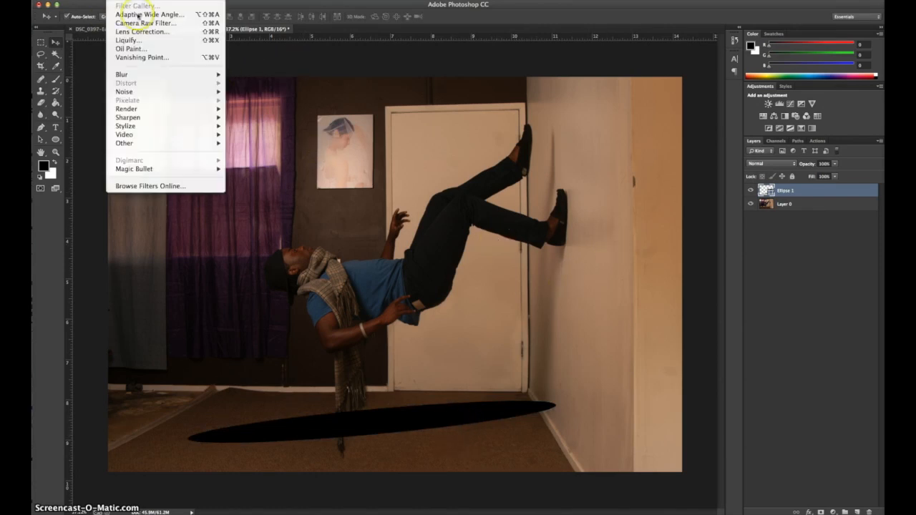
mouse_move(209, 75)
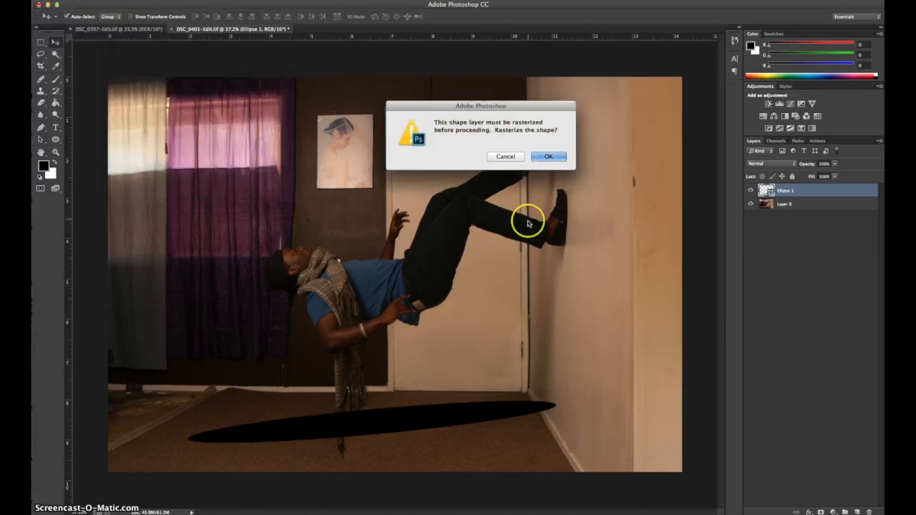
Rasterize the ellipse and apply a strong Gaussian Blur to make it a soft floor shadow
left_click(548, 156)
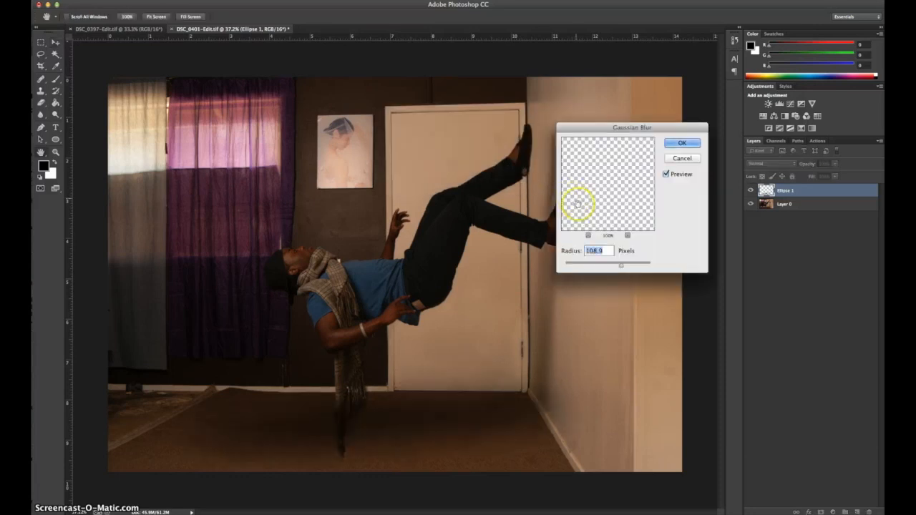
left_click_drag(621, 265, 607, 265)
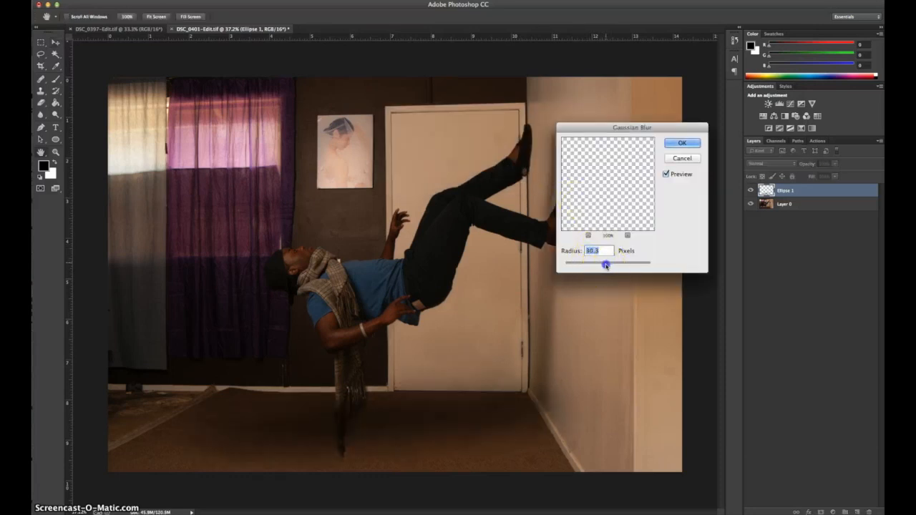
left_click_drag(607, 264, 621, 264)
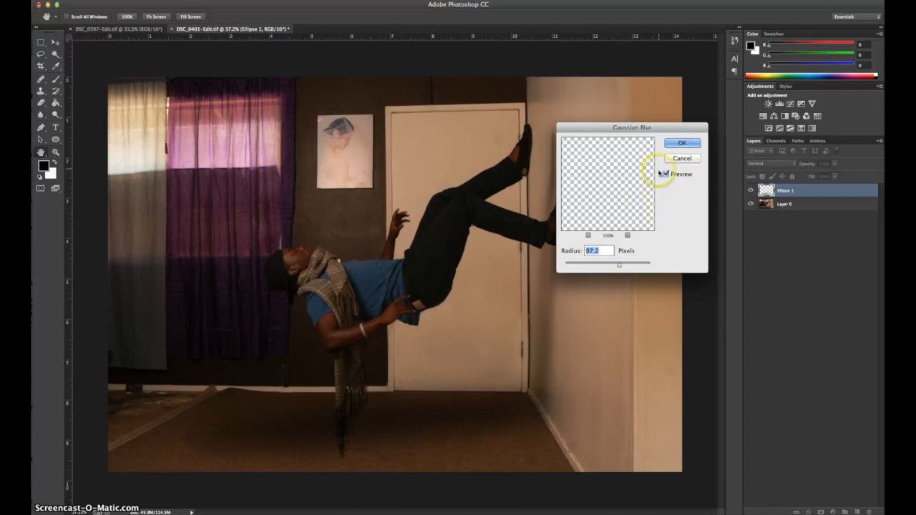
left_click_drag(618, 263, 618, 265)
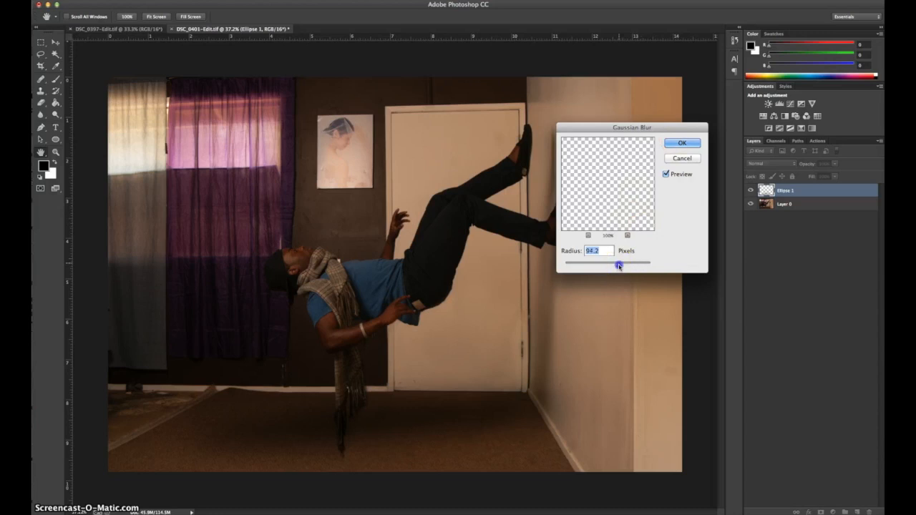
left_click_drag(620, 264, 620, 265)
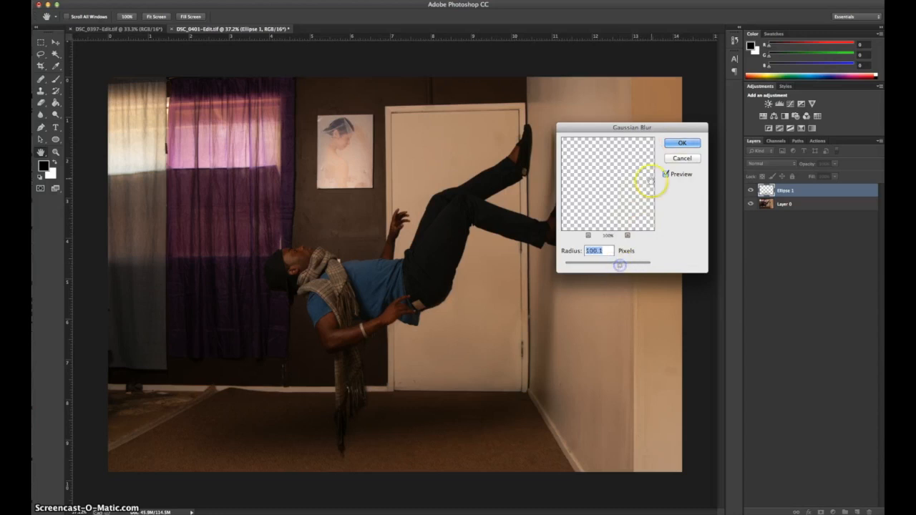
left_click(681, 143)
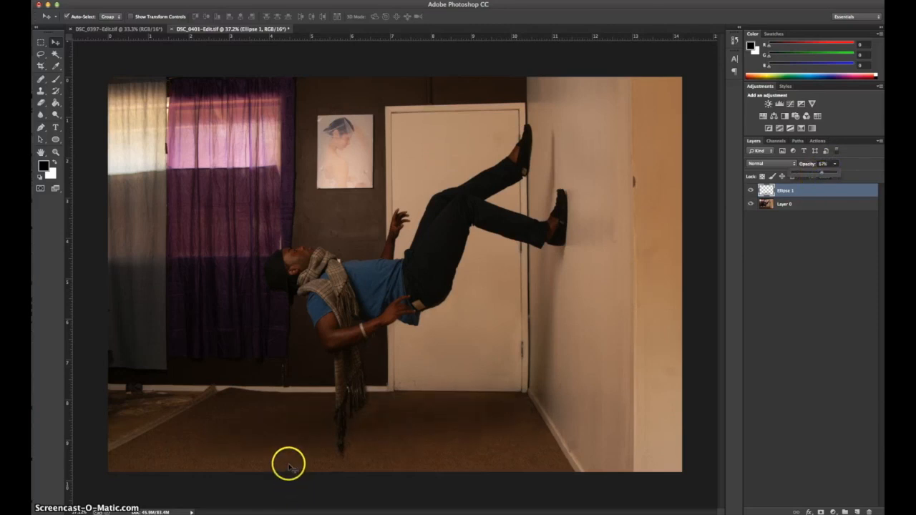
mouse_move(256, 458)
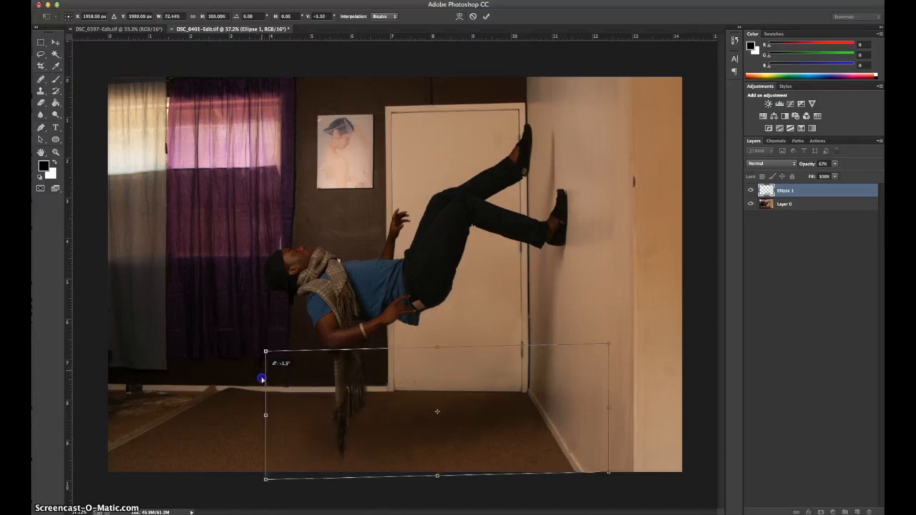
Resize and reposition the blurred shadow along the floor beneath the floating man
left_click_drag(264, 377, 272, 398)
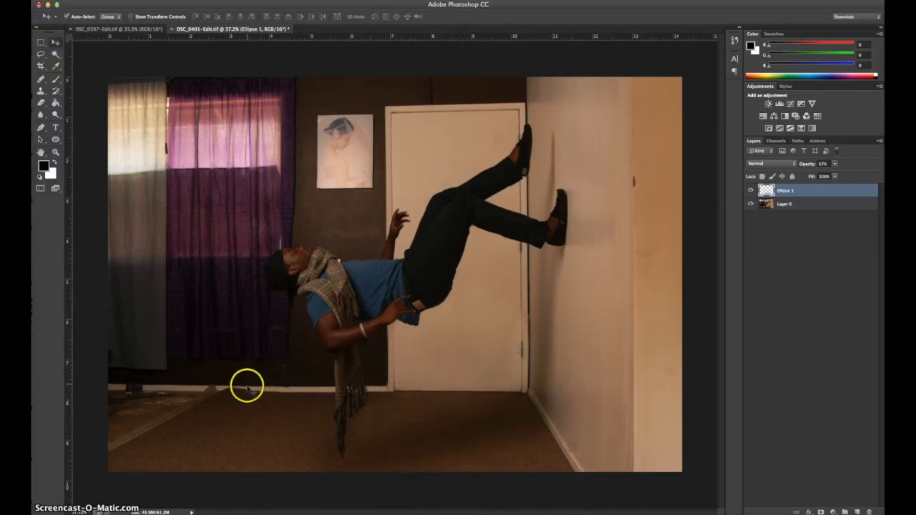
mouse_move(225, 375)
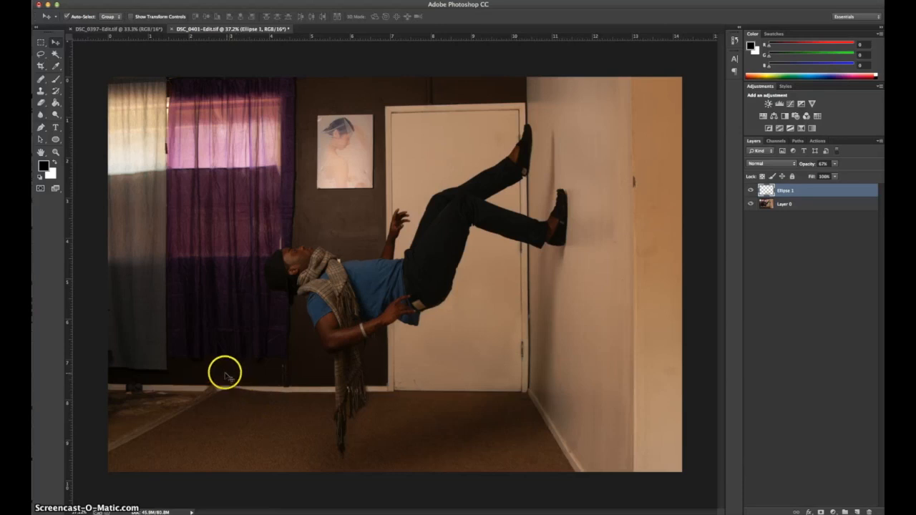
mouse_move(252, 378)
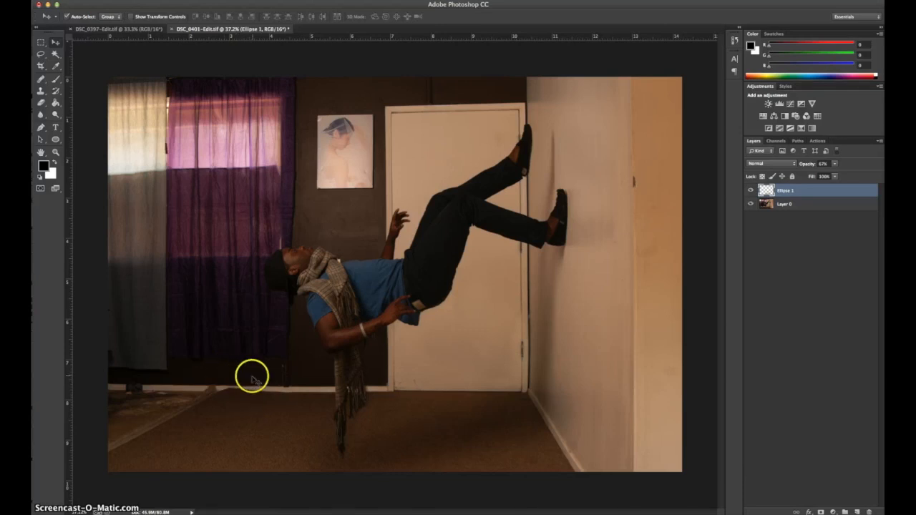
mouse_move(475, 342)
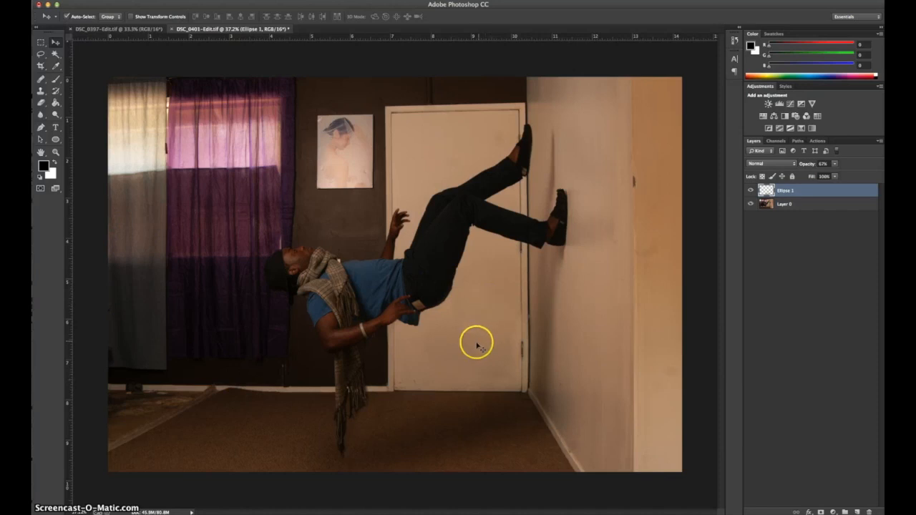
mouse_move(446, 285)
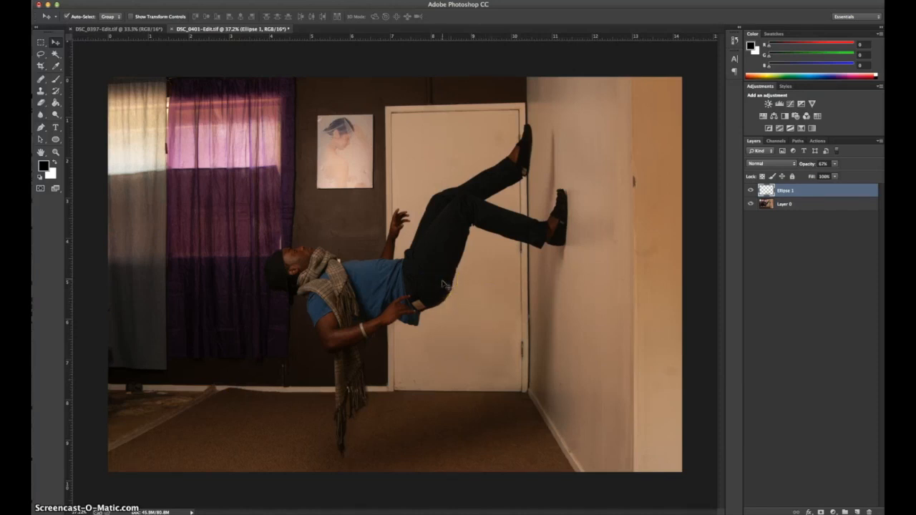
mouse_move(574, 252)
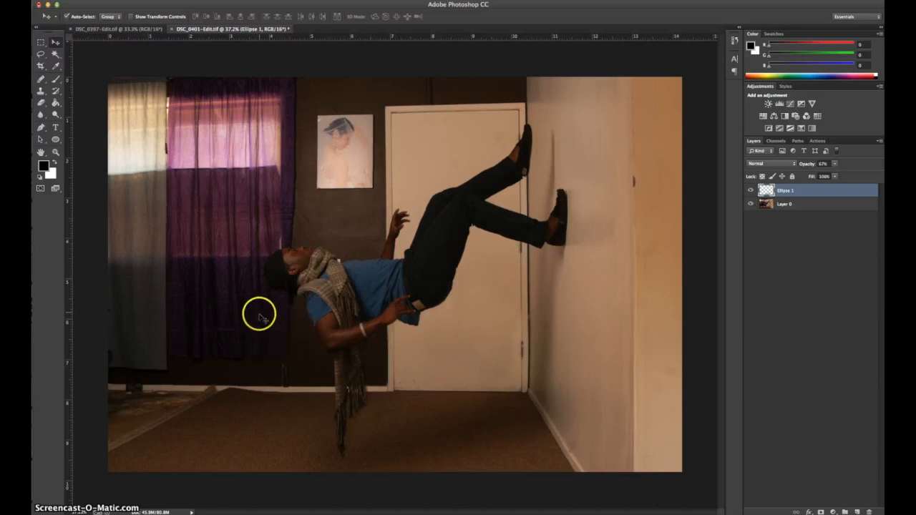
mouse_move(422, 340)
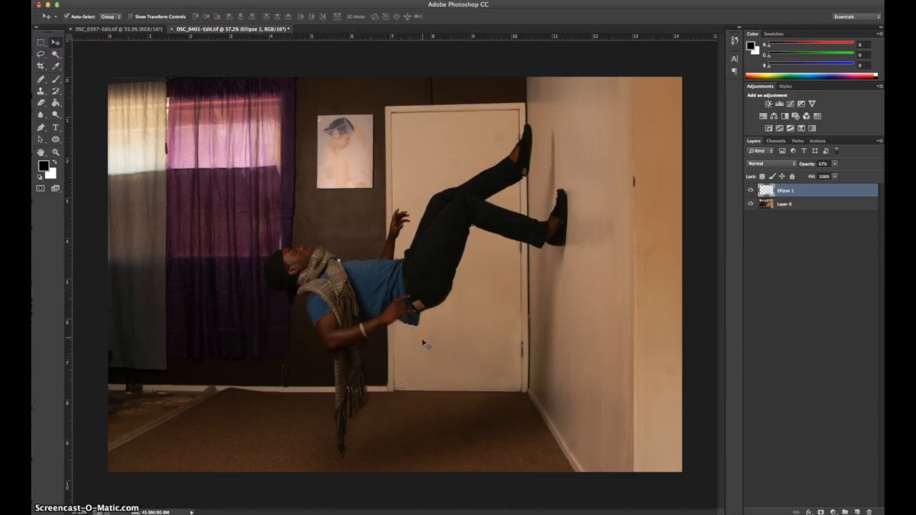
mouse_move(520, 440)
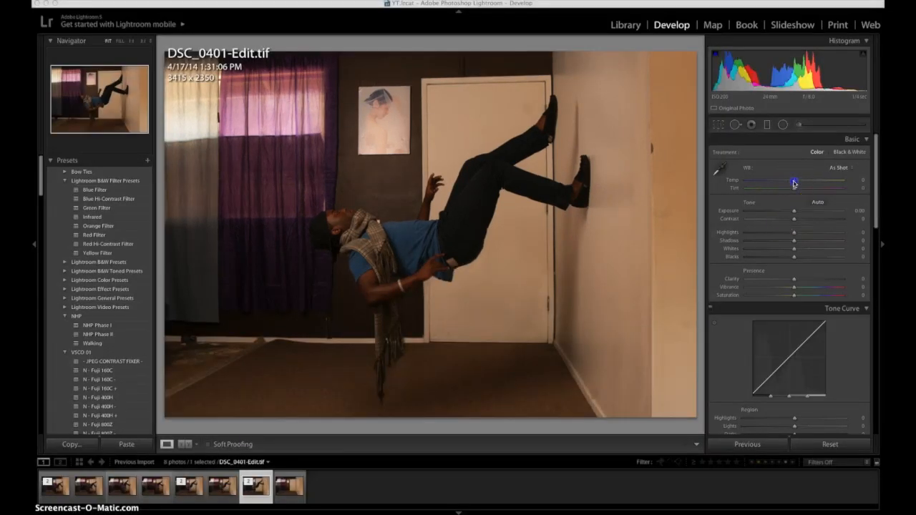
Warm the temperature, adjust tint, pull back highlights and tune shadows and whites
left_click_drag(794, 183, 790, 183)
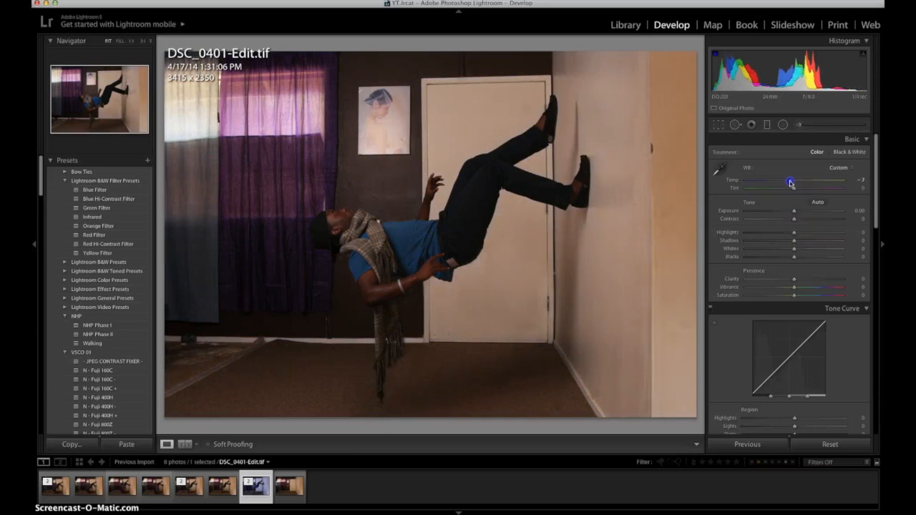
left_click_drag(793, 279, 810, 279)
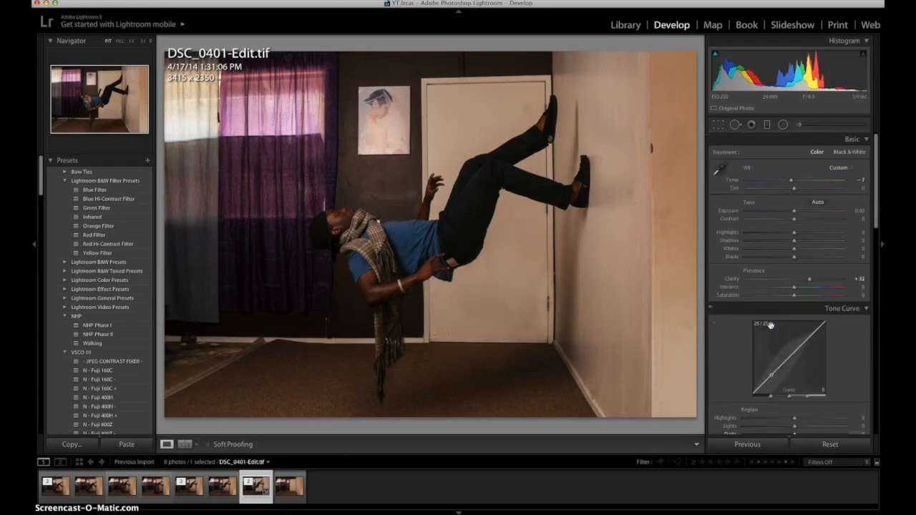
left_click_drag(787, 231, 798, 232)
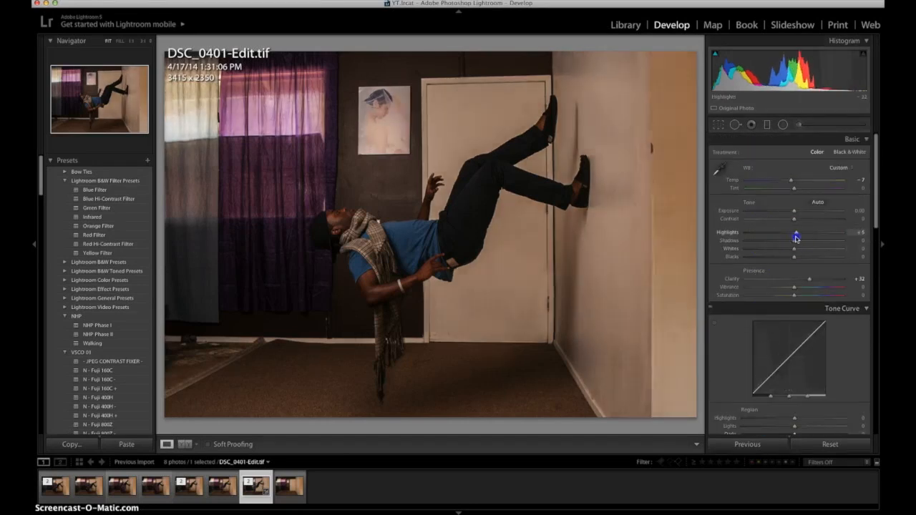
left_click_drag(794, 241, 784, 241)
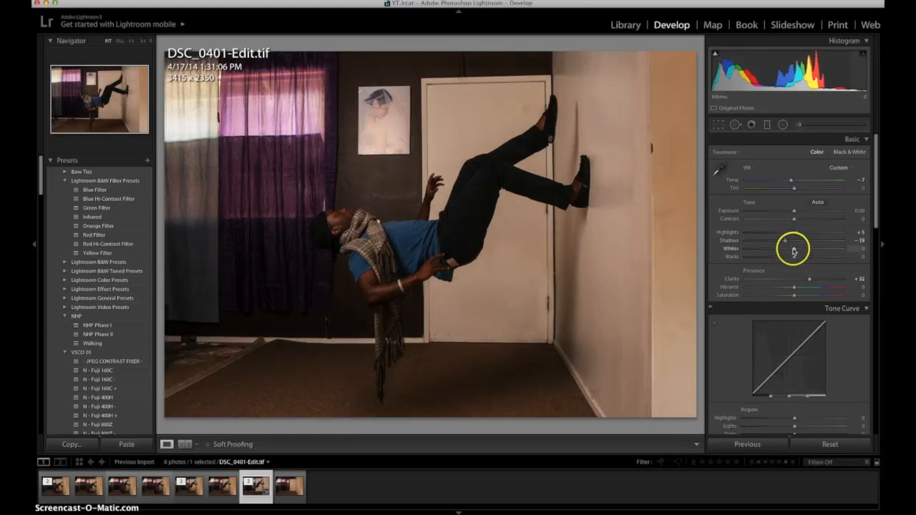
left_click_drag(790, 249, 813, 249)
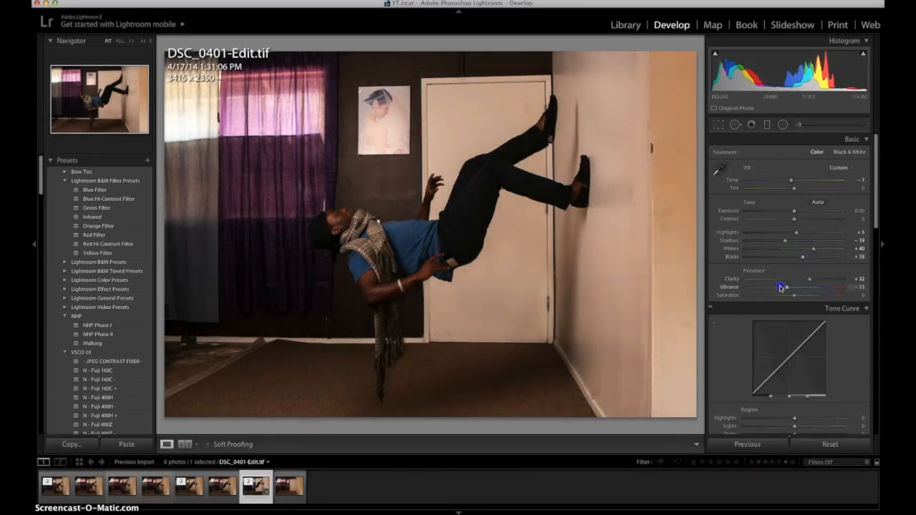
Boost vibrance and saturation and brighten the overall exposure
left_click_drag(783, 286, 792, 286)
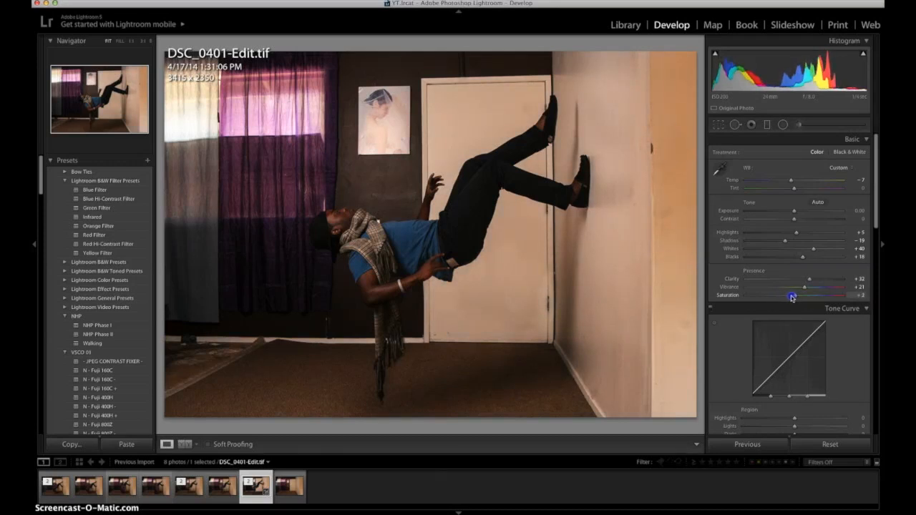
left_click_drag(789, 210, 801, 210)
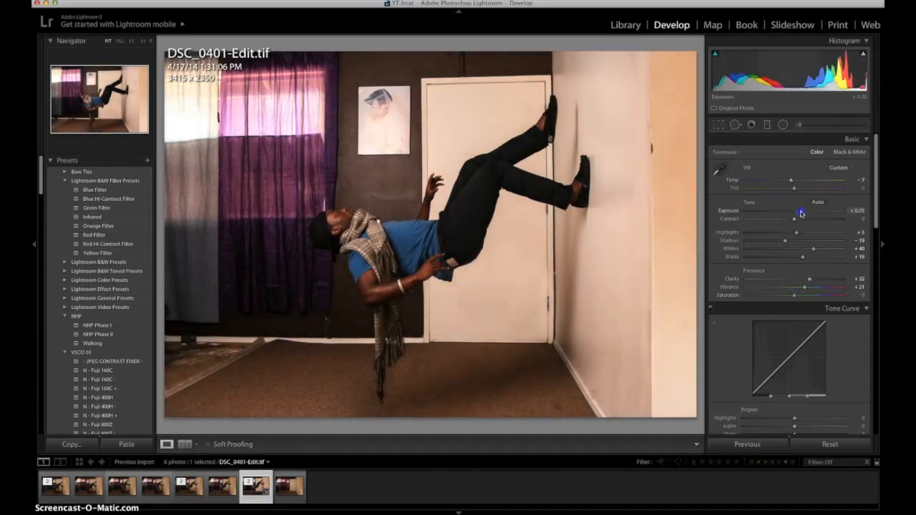
left_click_drag(802, 210, 799, 211)
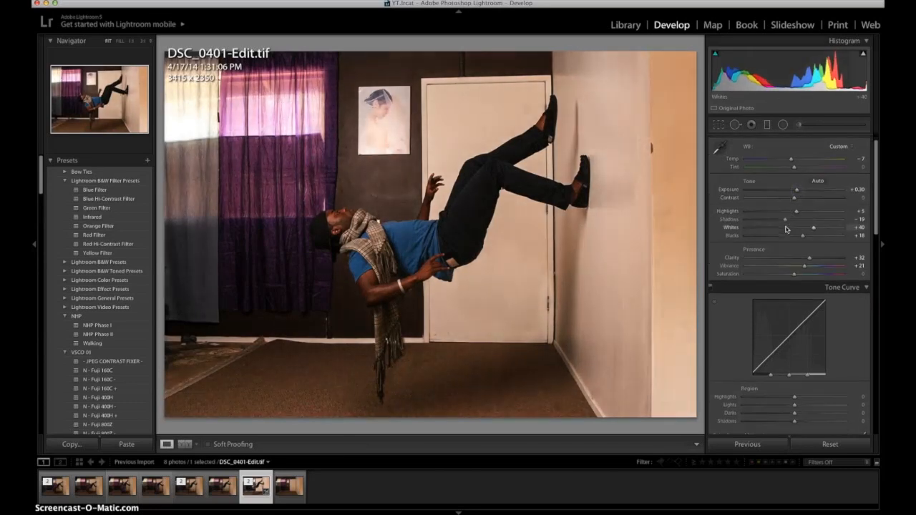
scroll("down", 3)
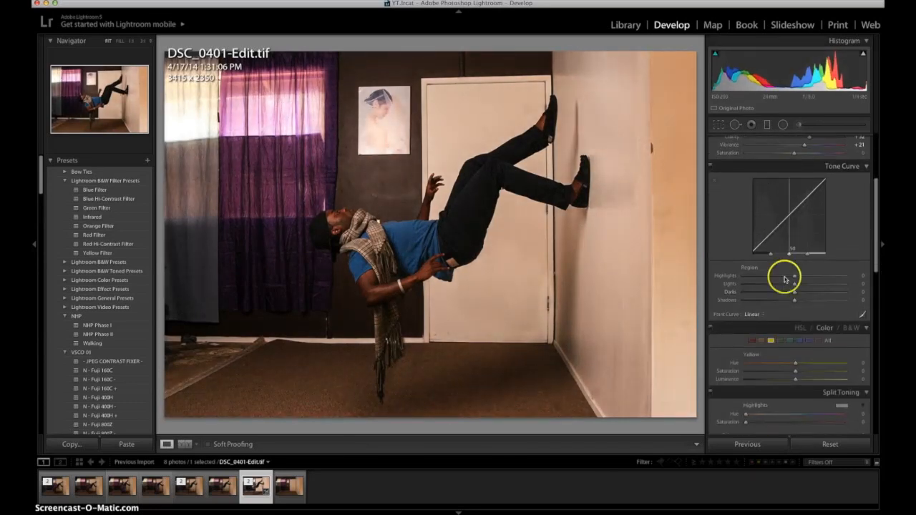
left_click_drag(794, 300, 787, 301)
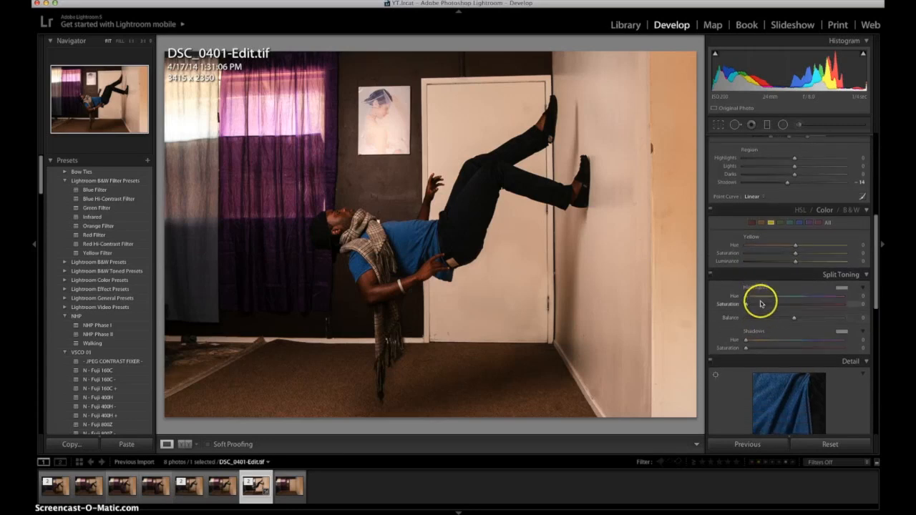
scroll("down", 3)
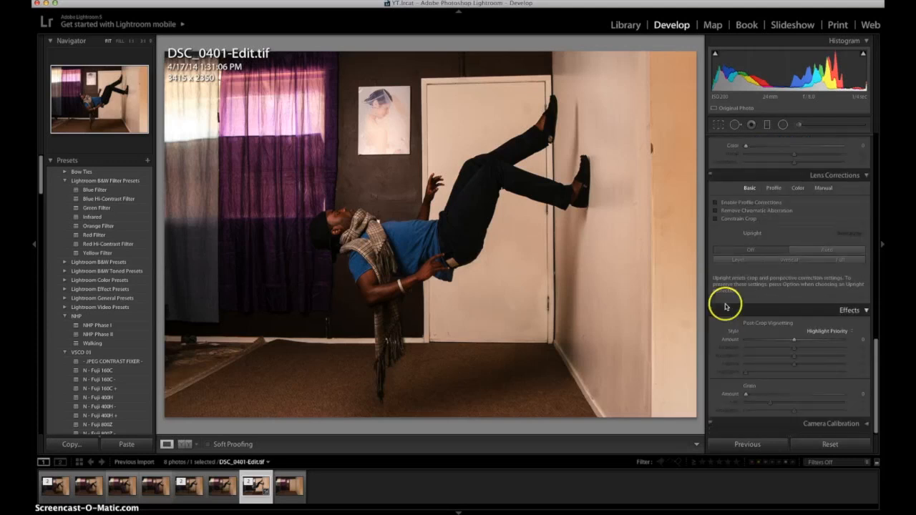
mouse_move(772, 336)
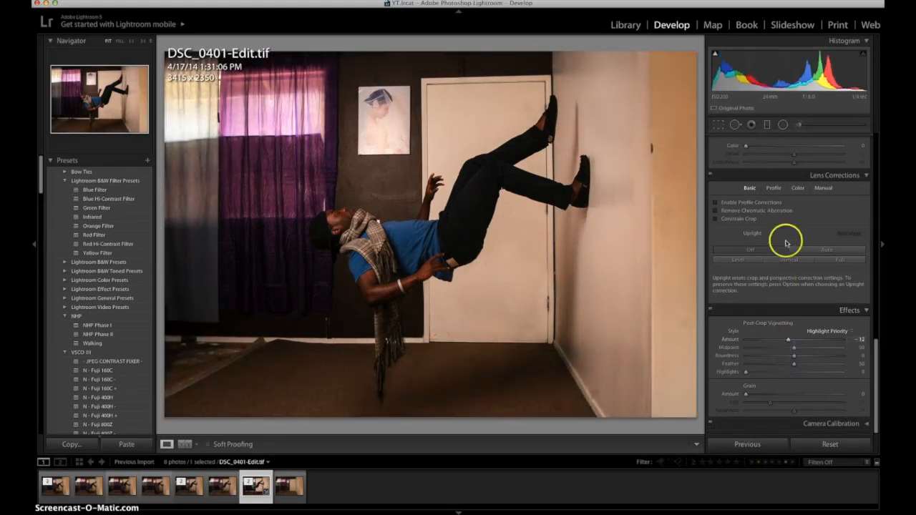
left_click(798, 123)
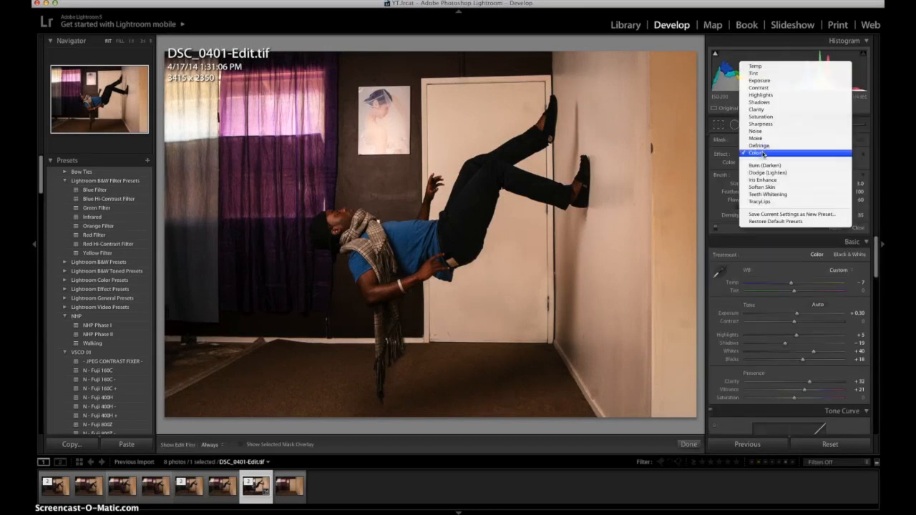
Choose a preset effect for the Adjustment Brush from the Effect dropdown
left_click(759, 151)
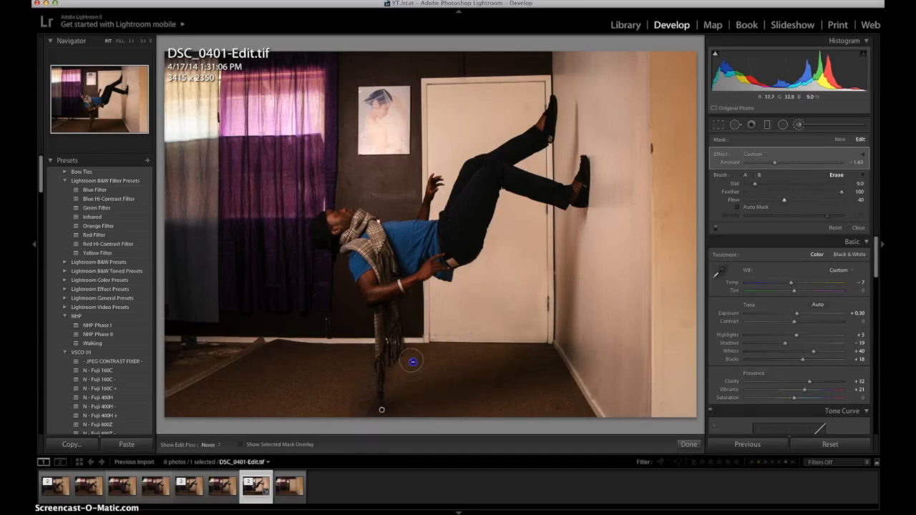
Retune the white balance by shifting Temp and Tint in the Basic panel
left_click(785, 123)
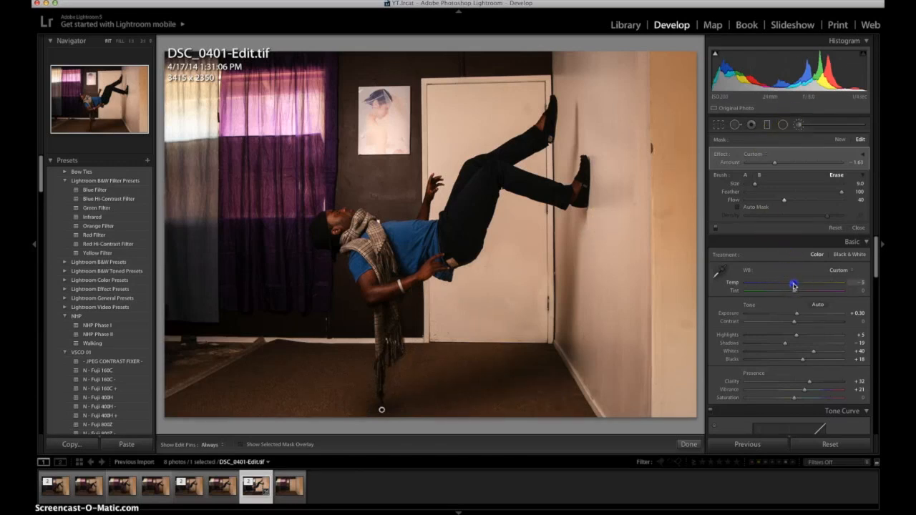
left_click_drag(808, 289, 785, 293)
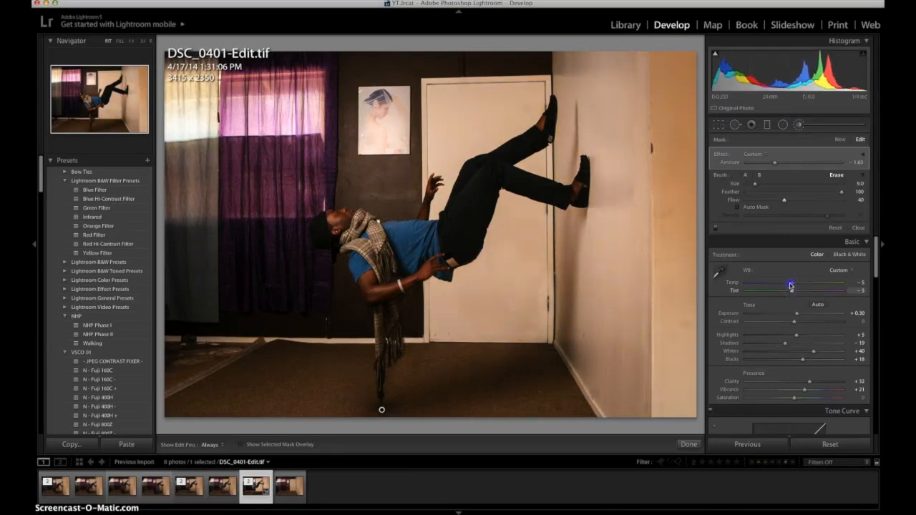
left_click_drag(791, 286, 796, 286)
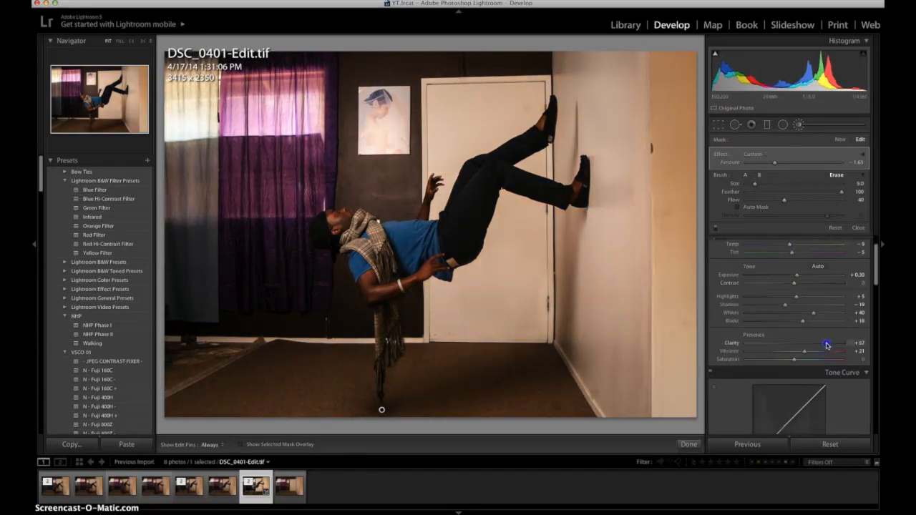
Push Clarity much higher and fine-tune Exposure back and forth for a punchier look
left_click_drag(827, 343, 851, 344)
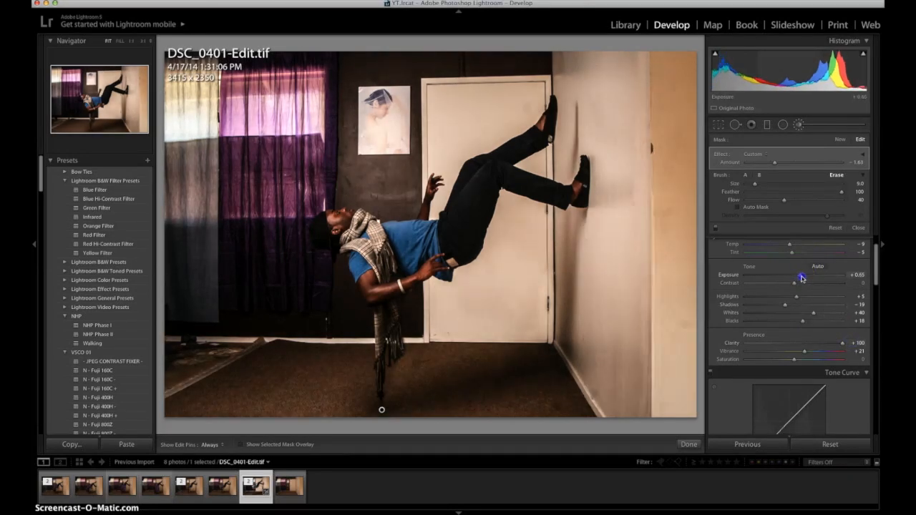
left_click_drag(801, 278, 806, 278)
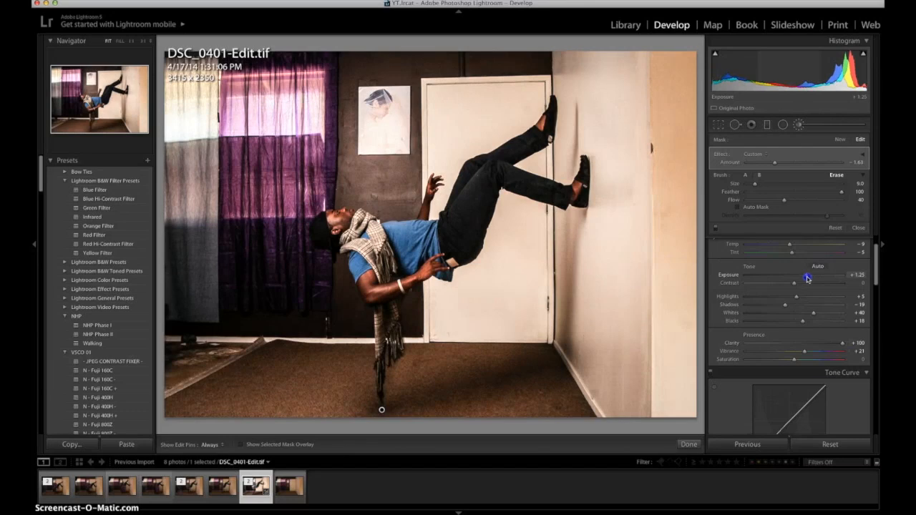
left_click_drag(807, 274, 794, 275)
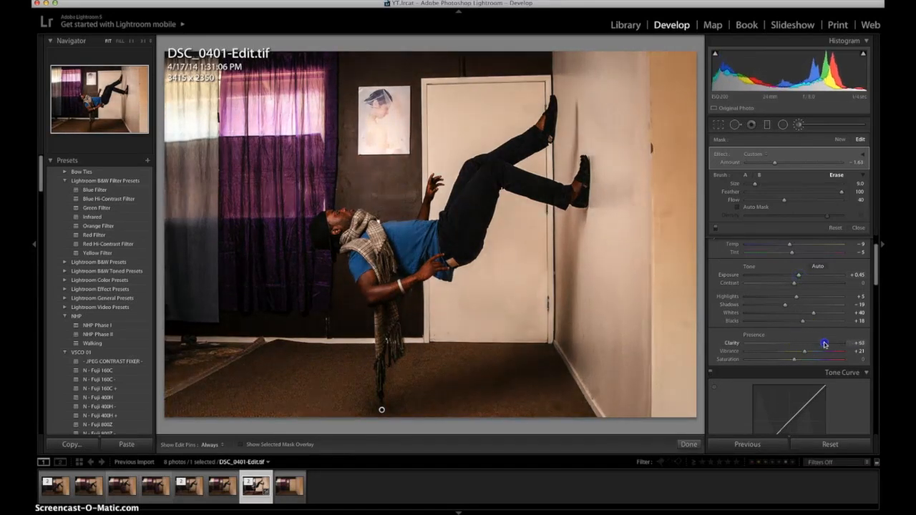
left_click_drag(813, 275, 816, 275)
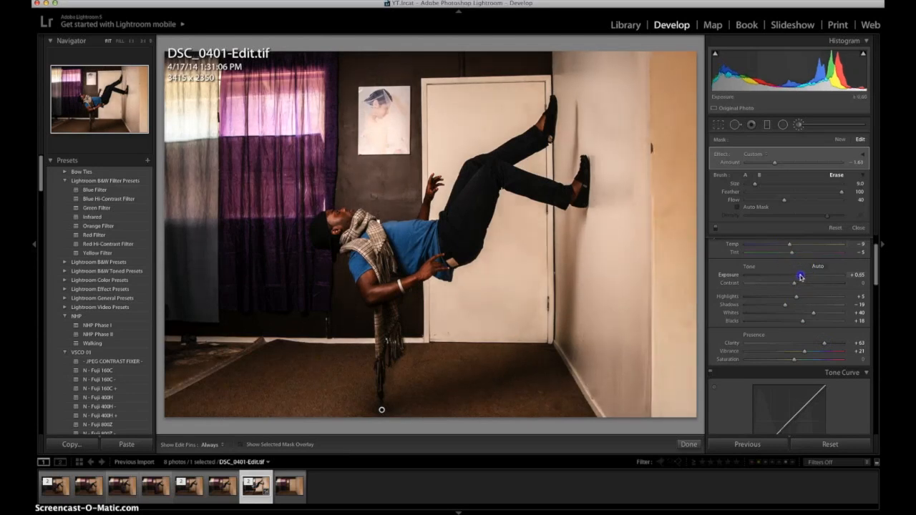